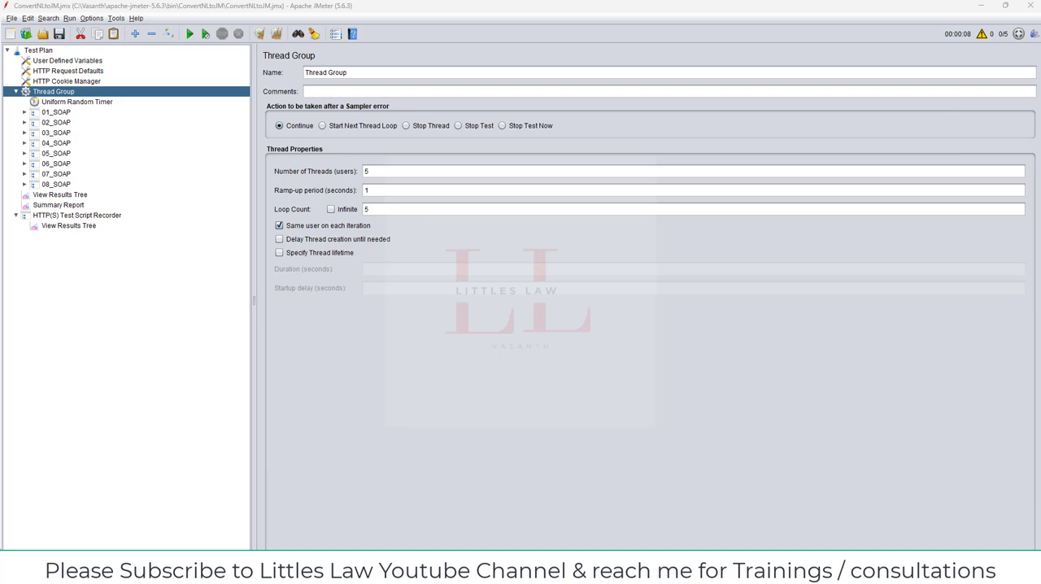
{"action": "mouse_move", "coordinate": [174, 85]}
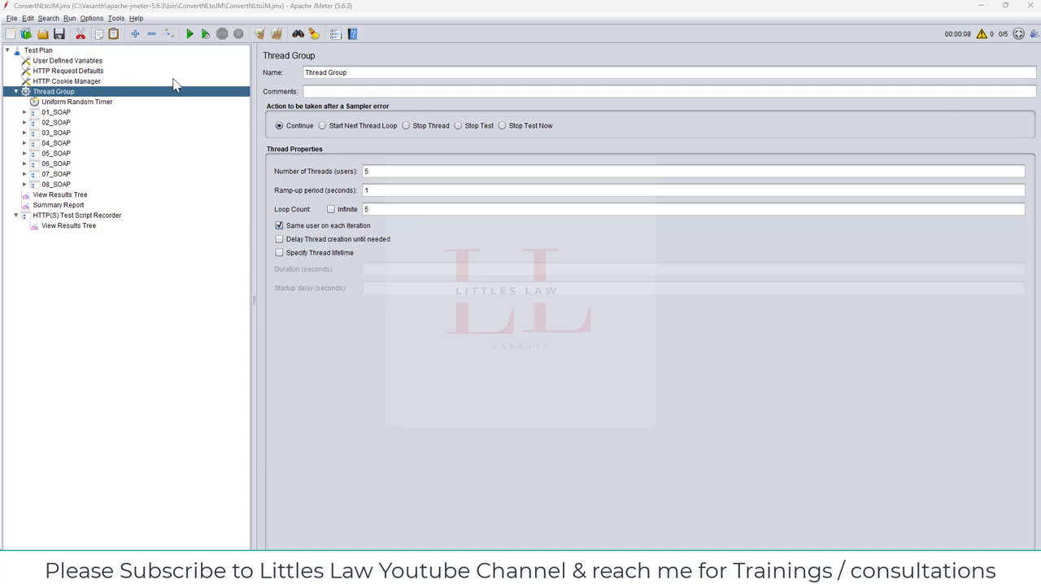
Show the Test Plan node's settings panel
{"action": "left_click", "coordinate": [39, 49]}
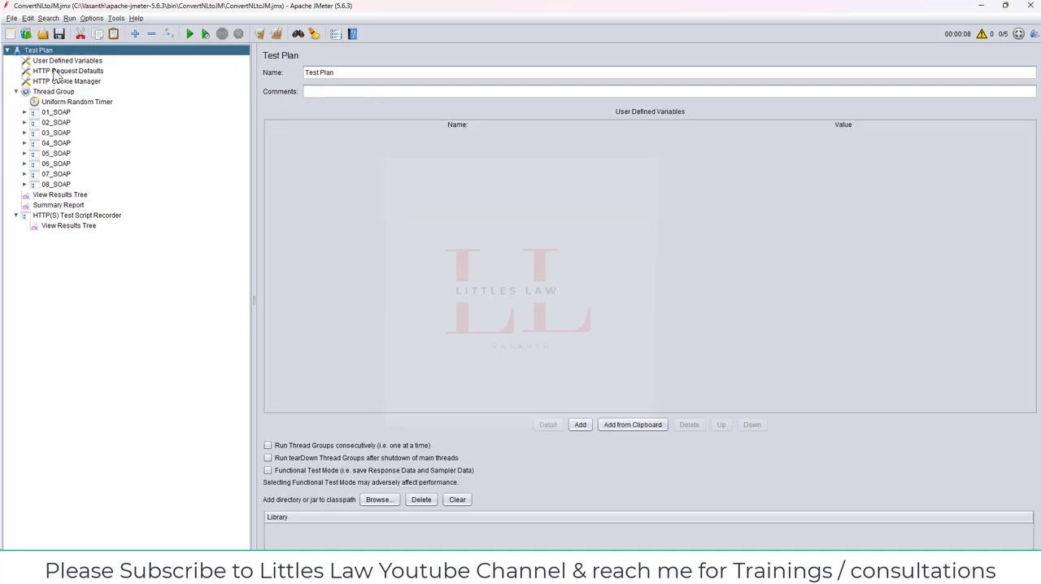
{"action": "mouse_move", "coordinate": [57, 78]}
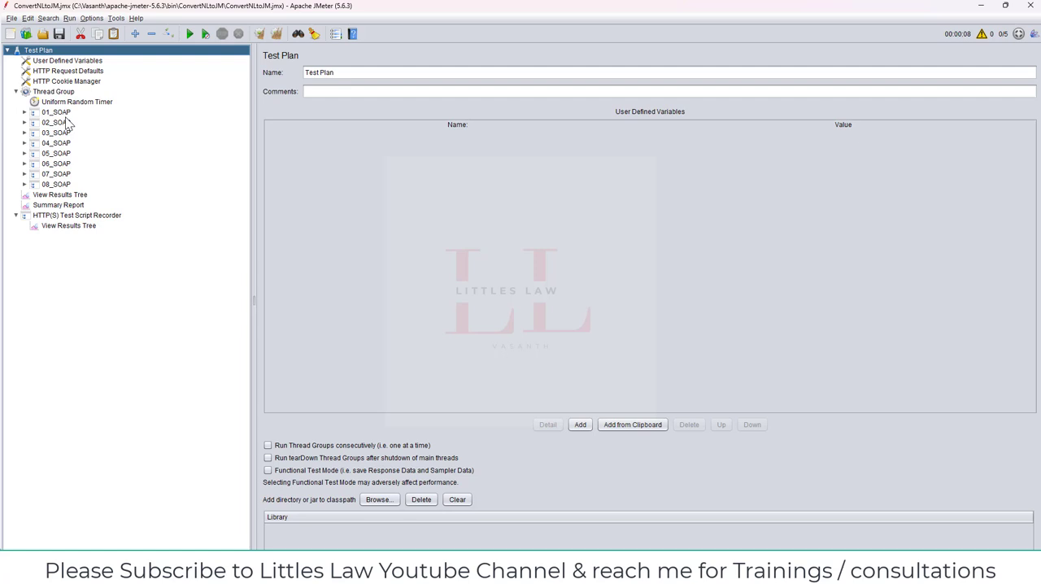
Set the Uniform Random Timer's maximum random delay, entering 500 then 400
{"action": "left_click", "coordinate": [75, 101]}
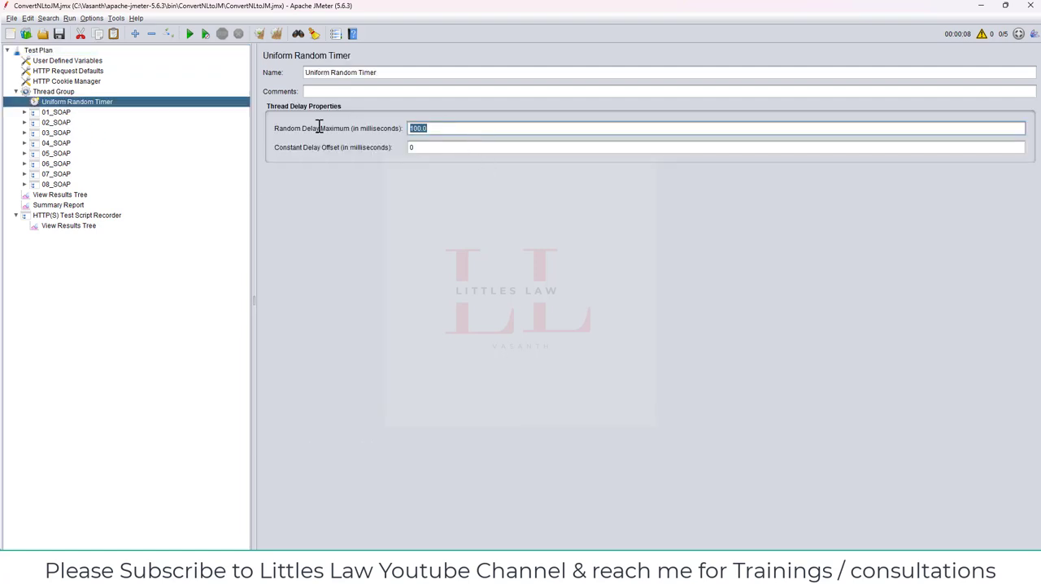
{"action": "type", "text": "500"}
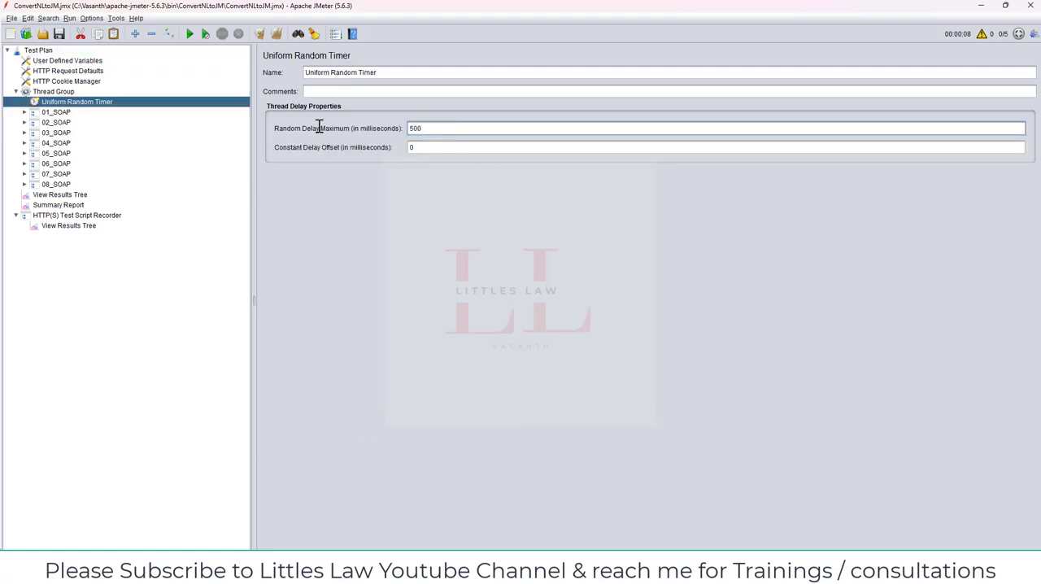
{"action": "type", "text": "400"}
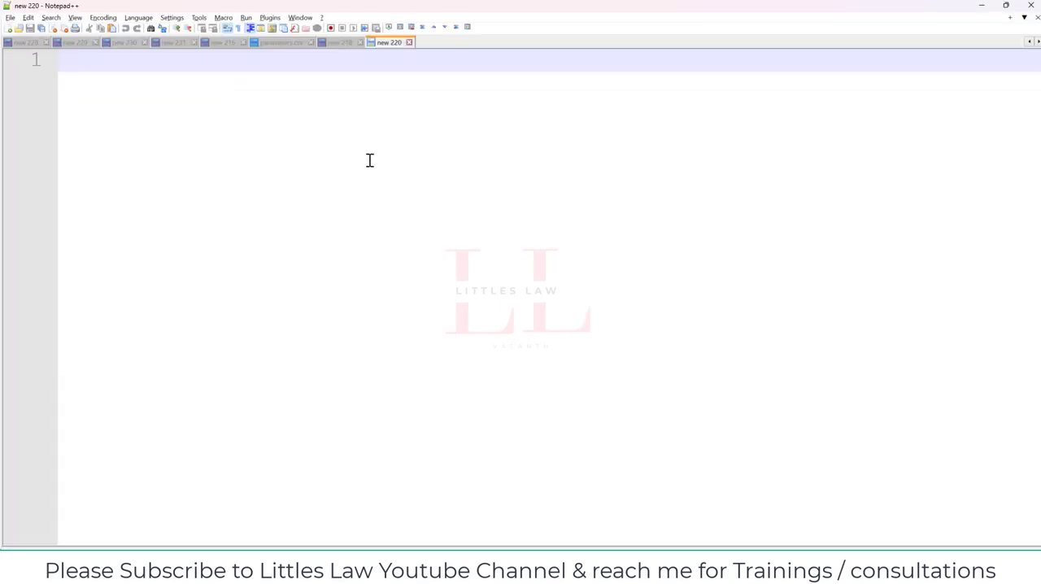
Write note point '1. Have you jmeter script ready'
{"action": "type", "text": "1."}
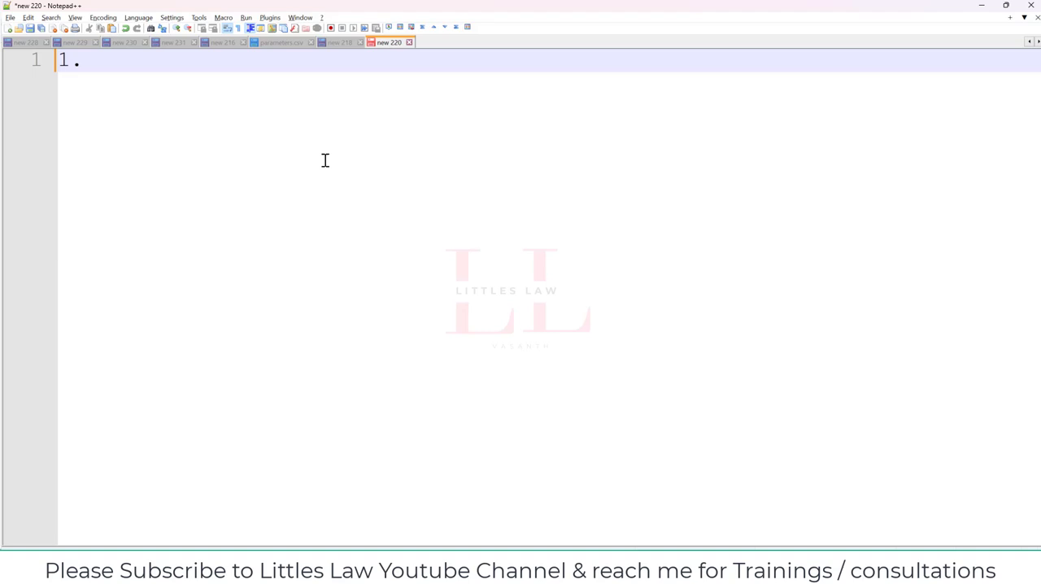
{"action": "type", "text": "Have you"}
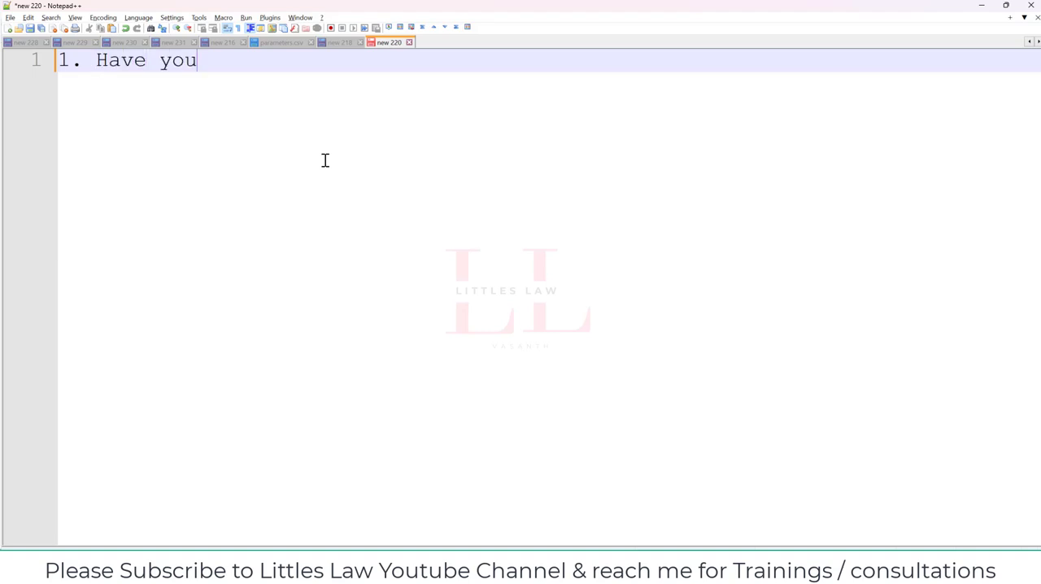
{"action": "type", "text": "jmeter script r"}
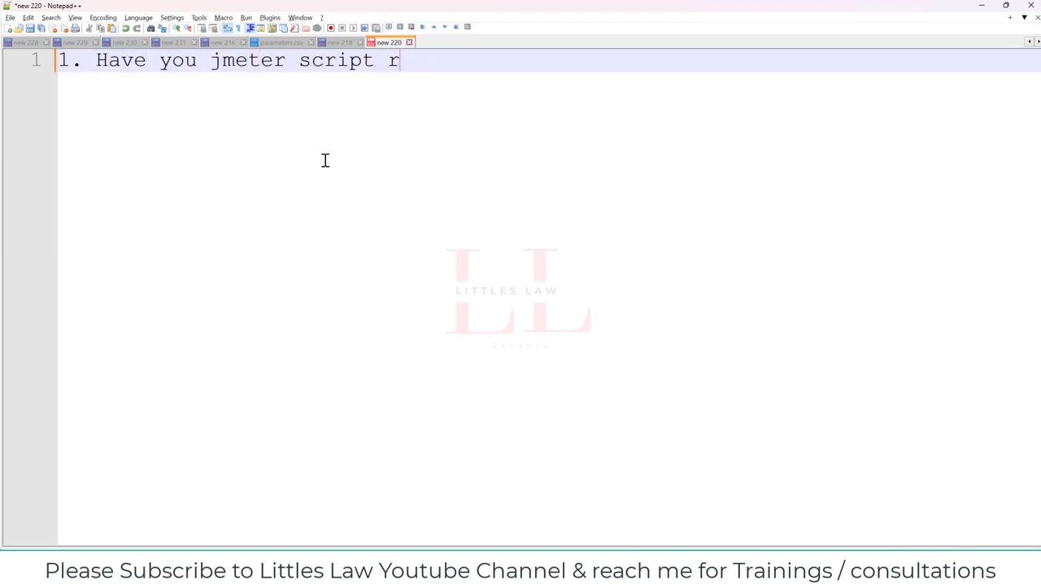
{"action": "type", "text": "eady"}
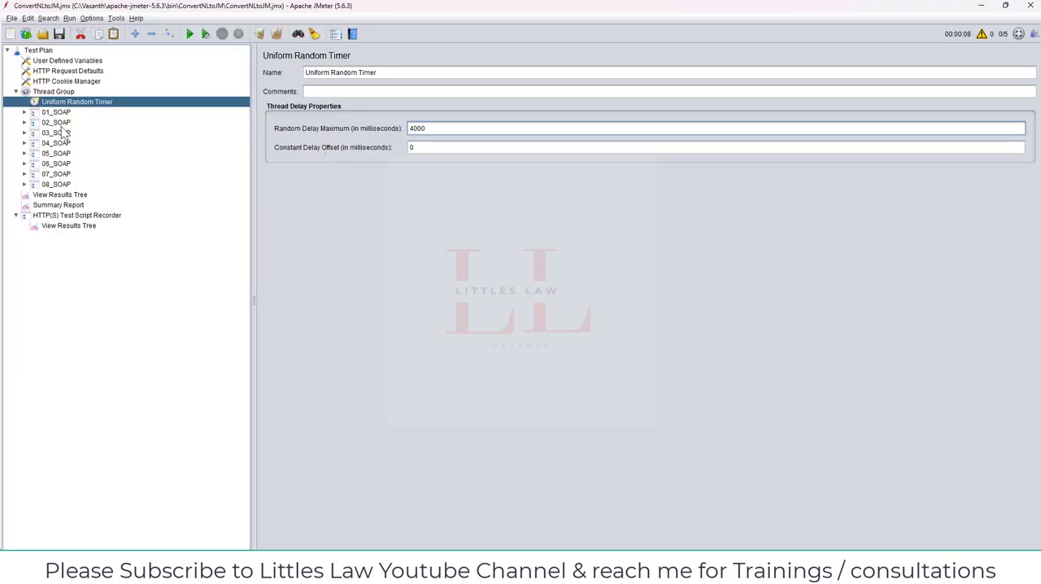
Add a Simple Data Writer listener under the Thread Group
{"action": "right_click", "coordinate": [54, 91]}
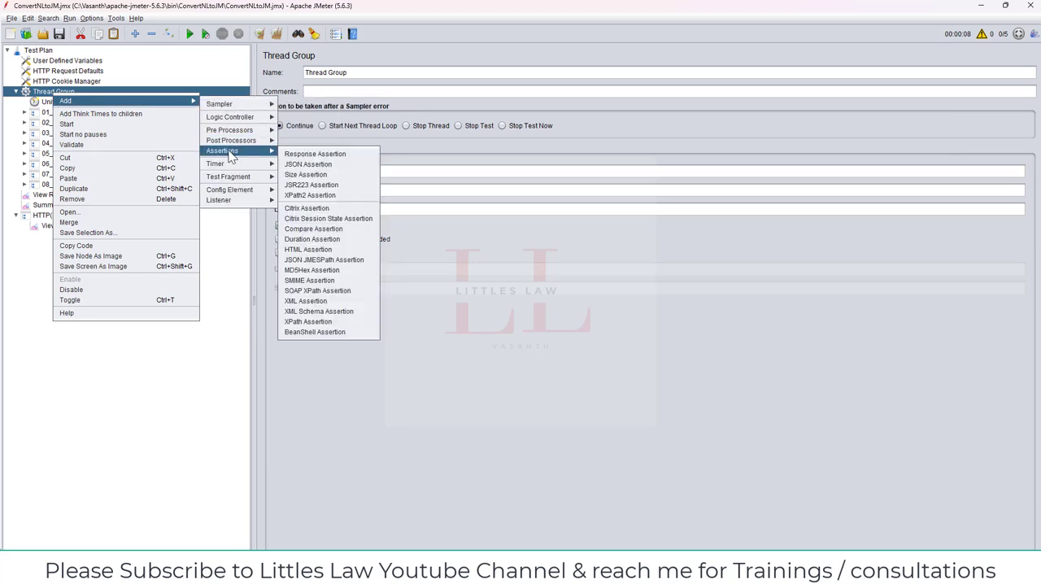
{"action": "mouse_move", "coordinate": [231, 140]}
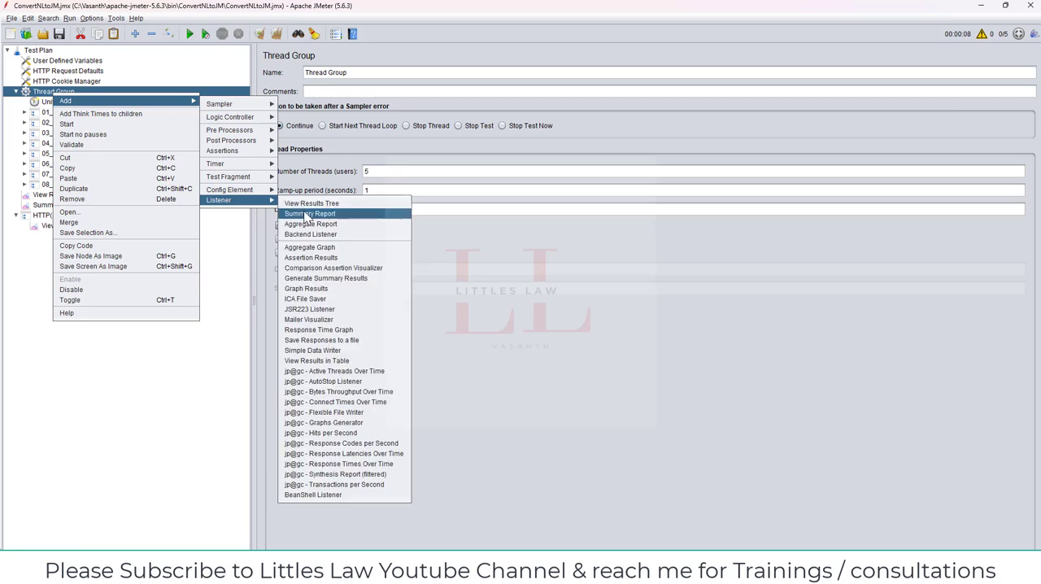
{"action": "mouse_move", "coordinate": [342, 340]}
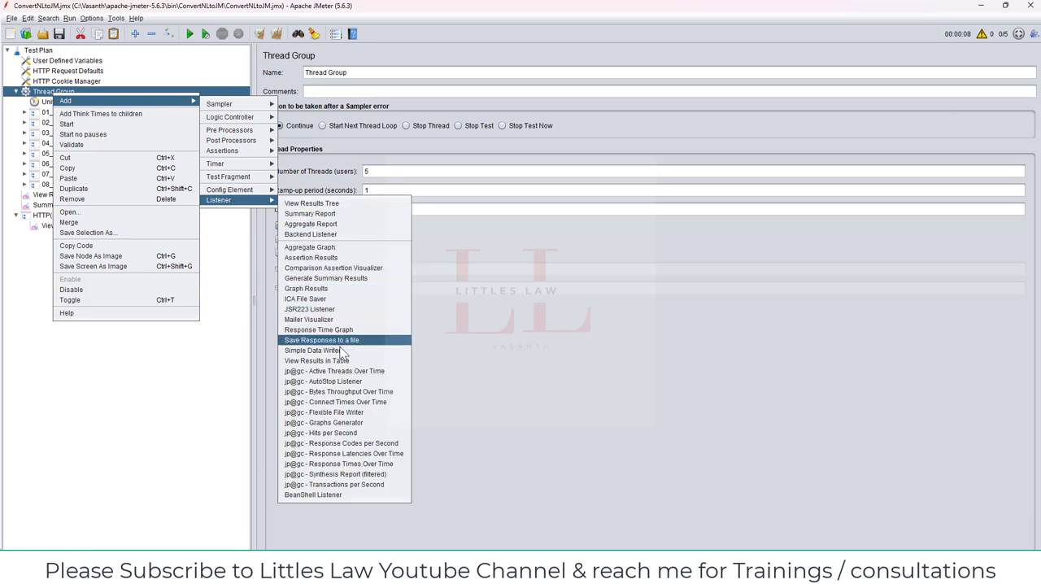
{"action": "left_click", "coordinate": [312, 352]}
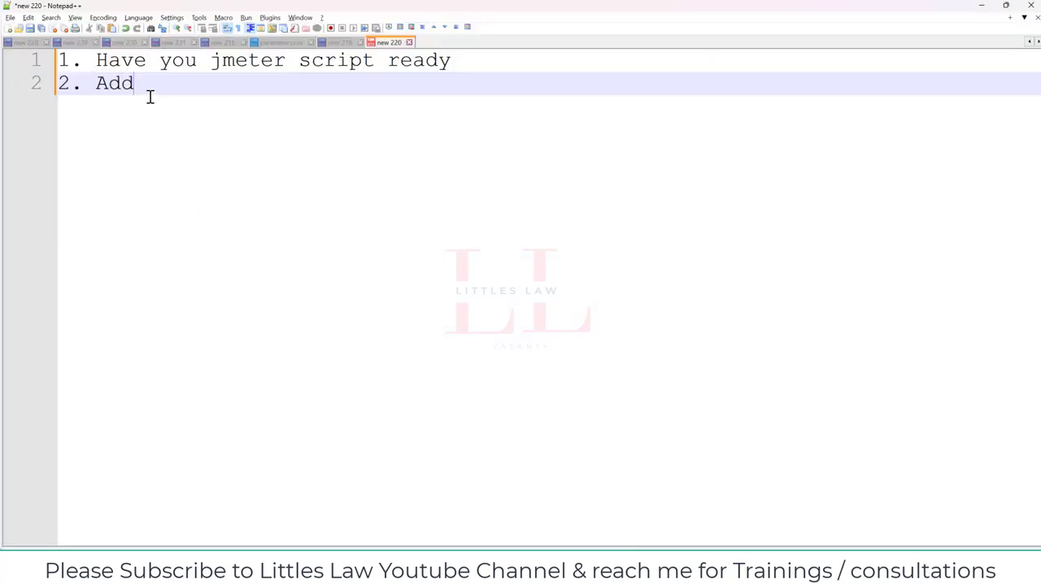
Write note point 2: 'Add Simple Data writer listener to the test plan'
{"action": "type", "text": "Simple"}
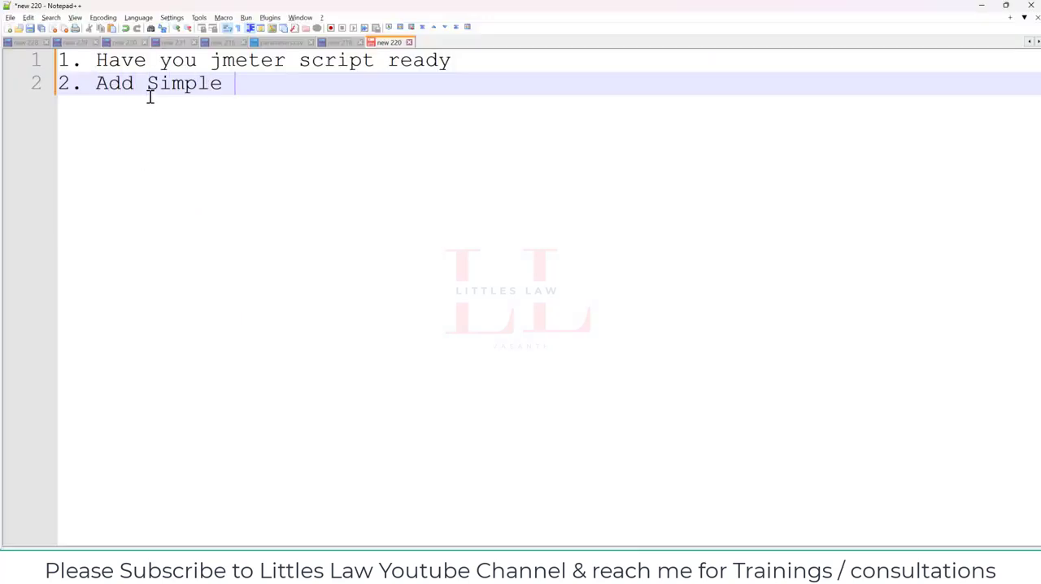
{"action": "type", "text": "Data writ"}
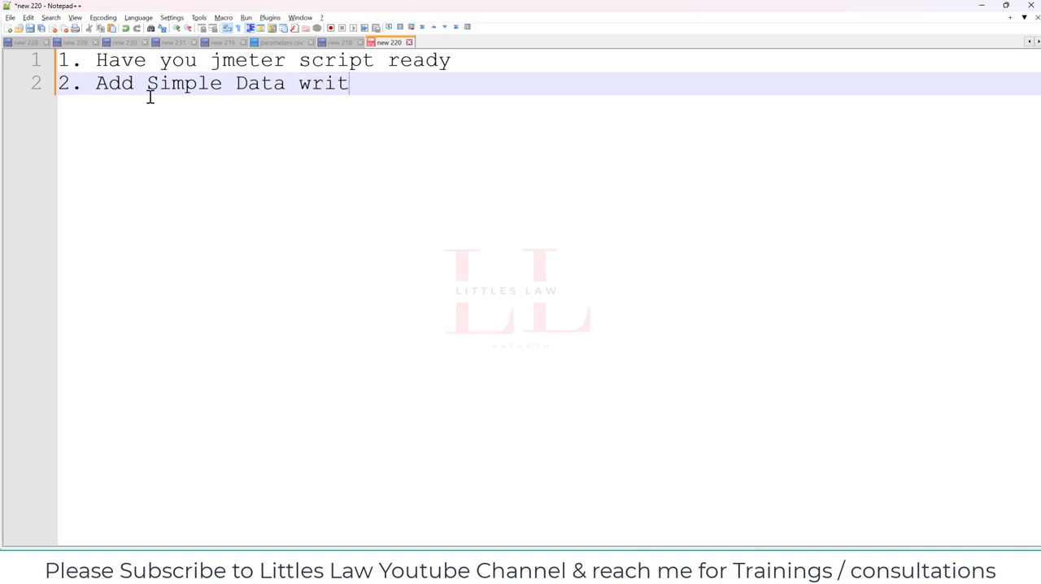
{"action": "type", "text": "er listen"}
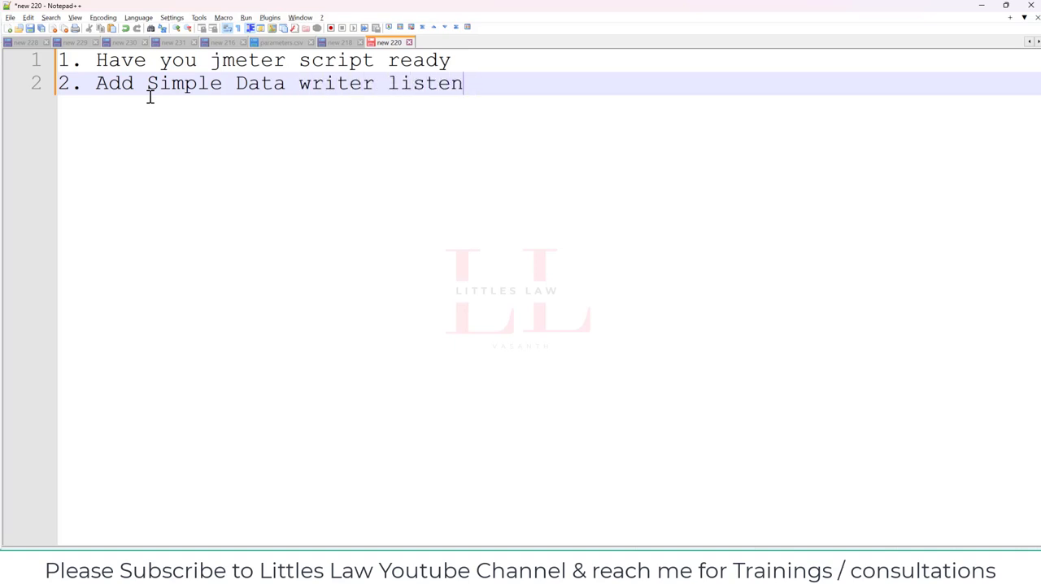
{"action": "type", "text": "er to the tes"}
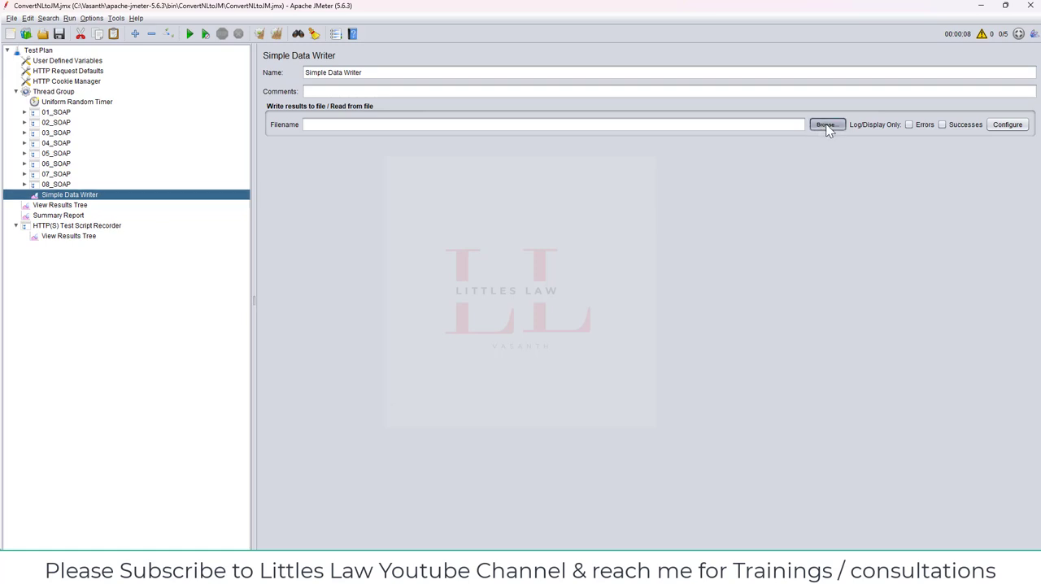
Browse for the Simple Data Writer's results file
{"action": "left_click", "coordinate": [827, 124]}
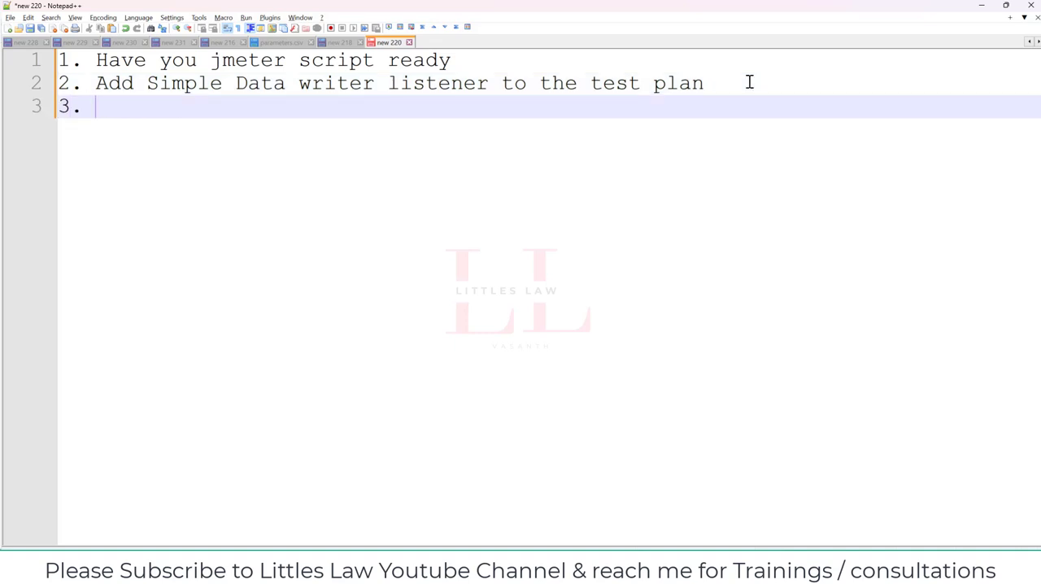
Write note point 3 about creating a csv file and adding it as the Simple Data Writer's file
{"action": "type", "text": "Create a"}
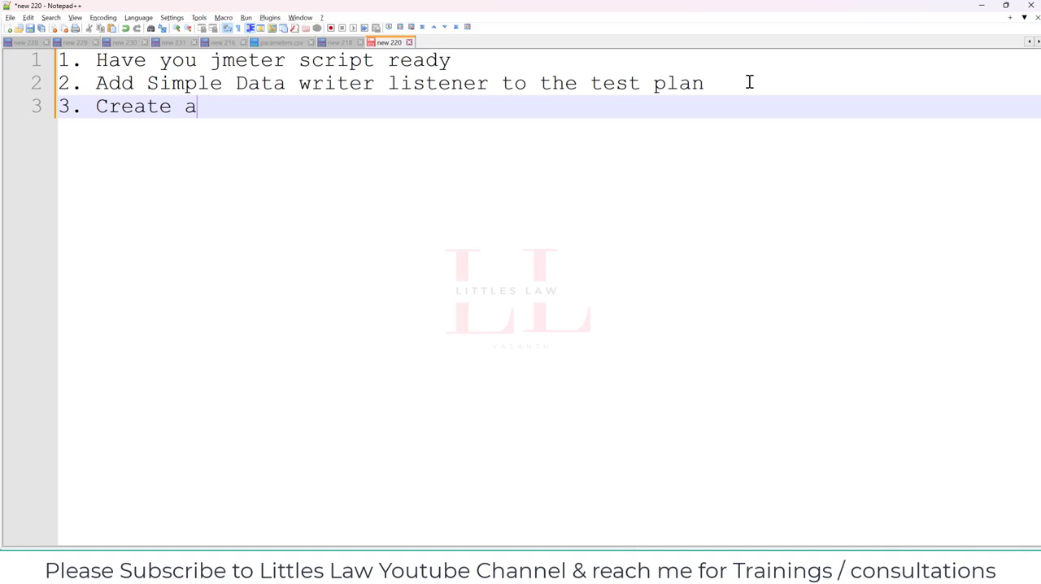
{"action": "type", "text": "csv exten"}
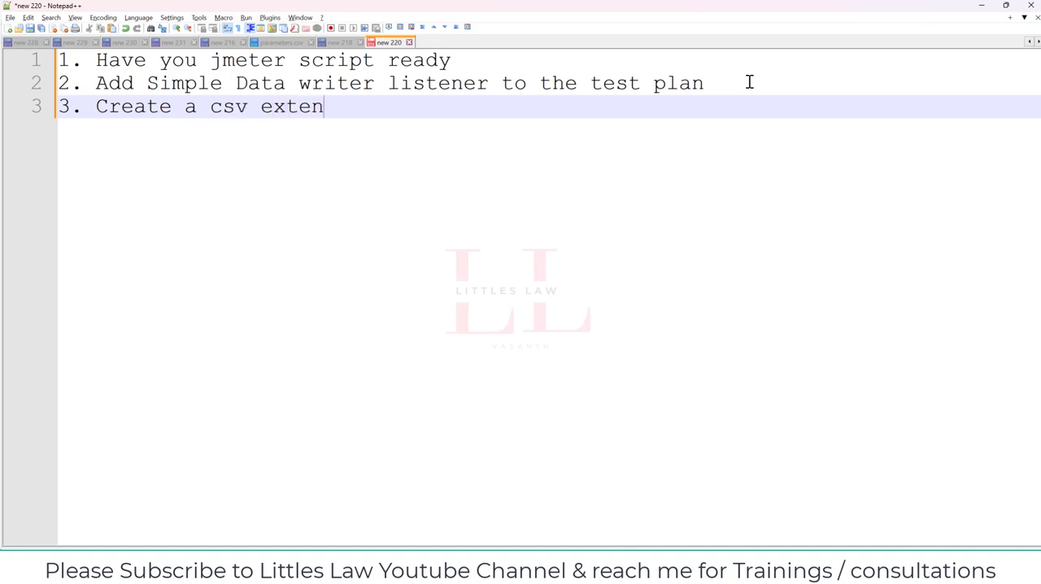
{"action": "type", "text": "sion"}
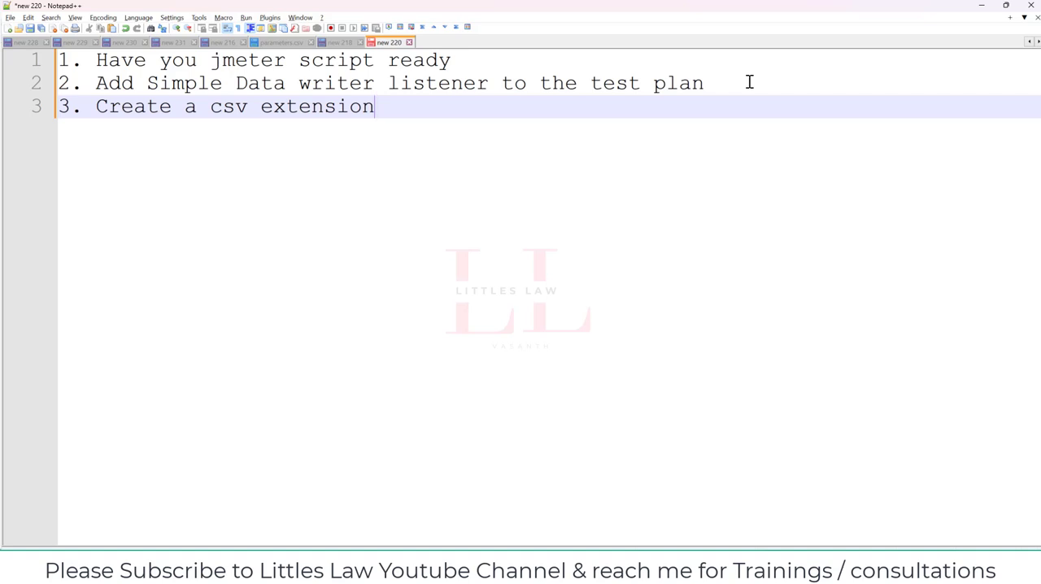
{"action": "type", "text": "file and"}
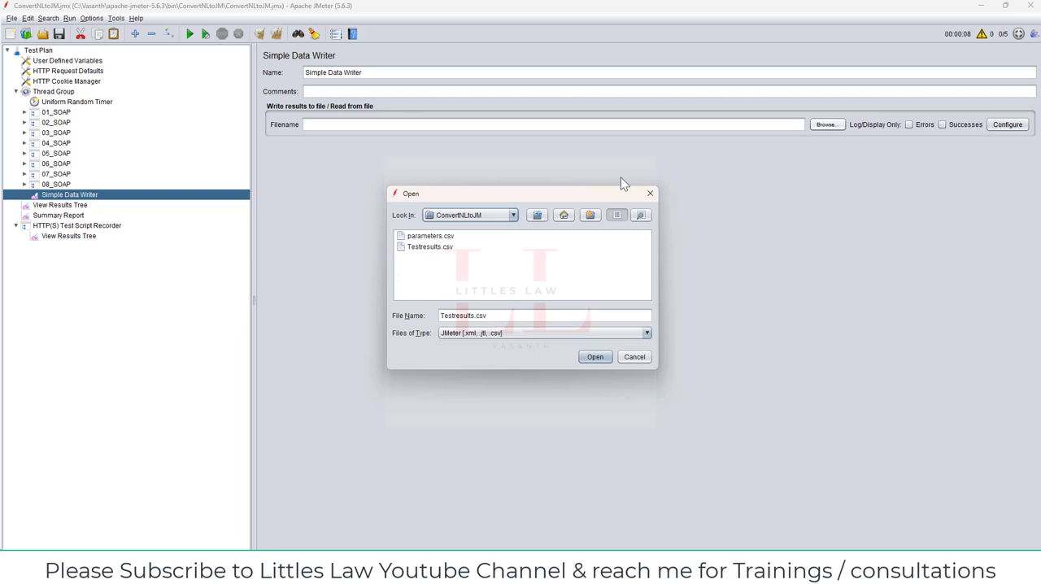
{"action": "mouse_move", "coordinate": [419, 167]}
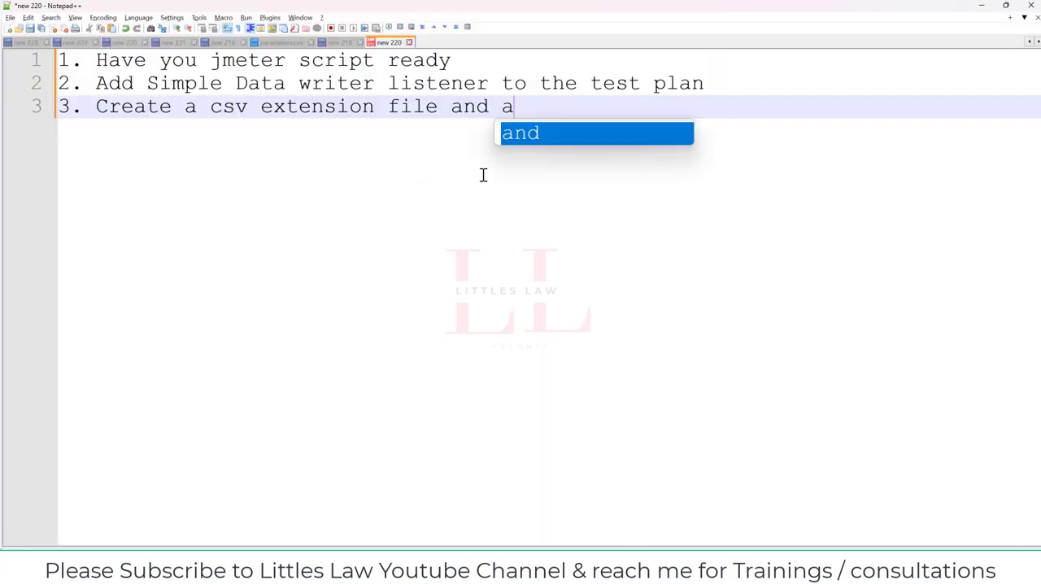
{"action": "type", "text": "add it a"}
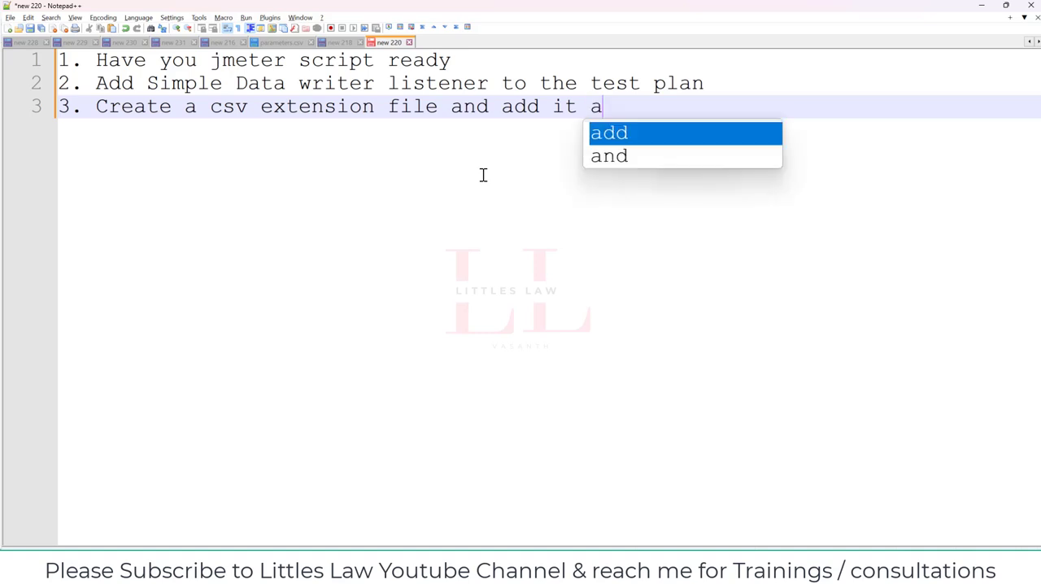
{"action": "type", "text": "s a file for"}
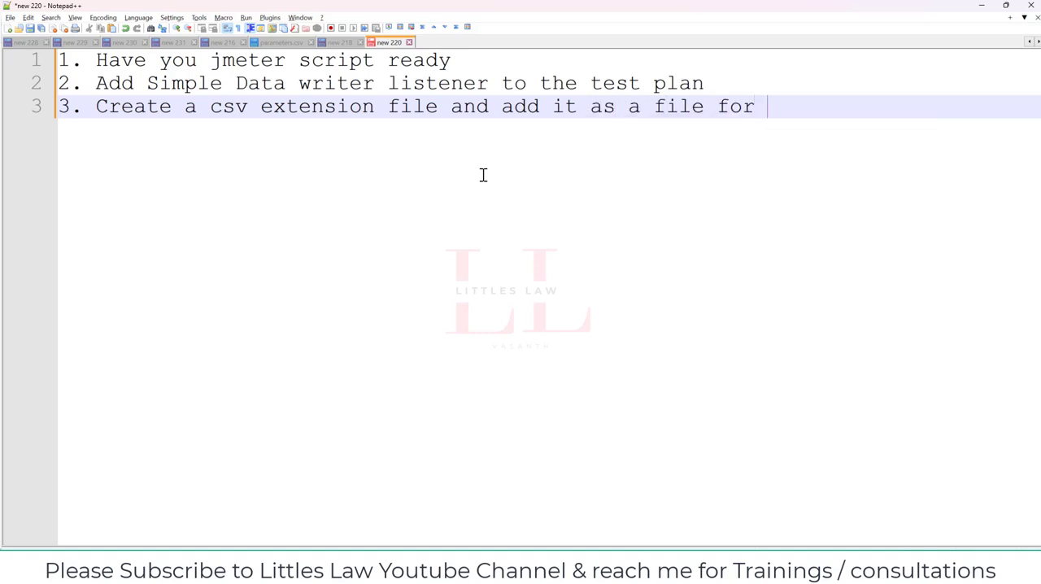
{"action": "type", "text": "simple data wr"}
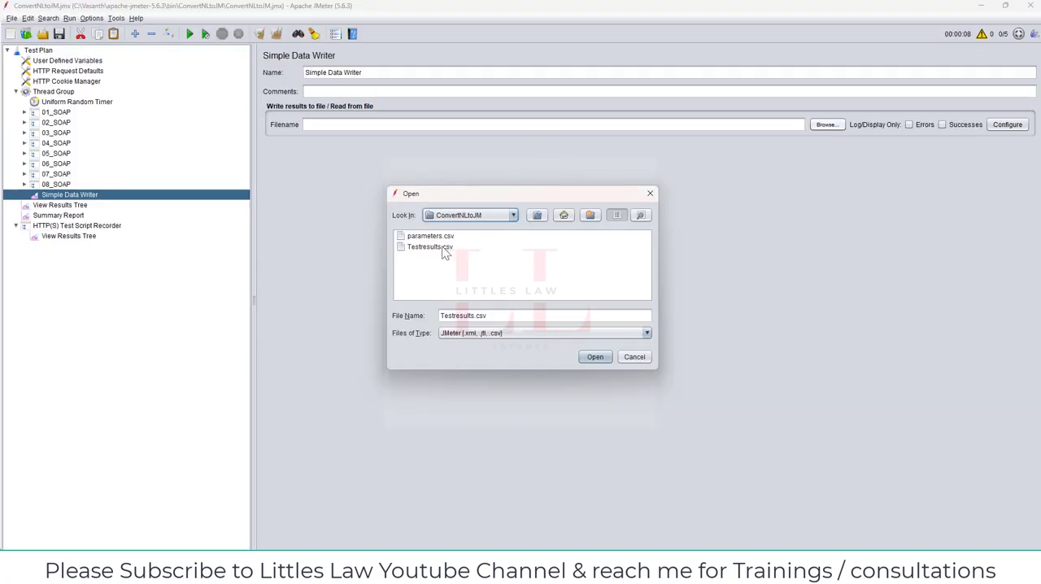
Make Testresults.csv the writer's output file and write note point 4 'Configure the settings'
{"action": "left_click", "coordinate": [595, 356]}
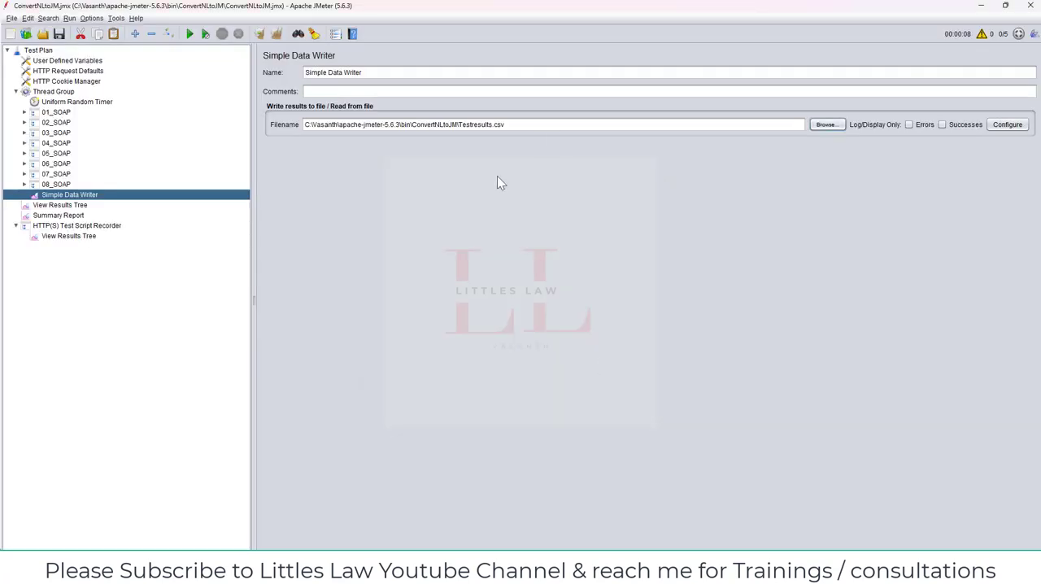
{"action": "mouse_move", "coordinate": [755, 195]}
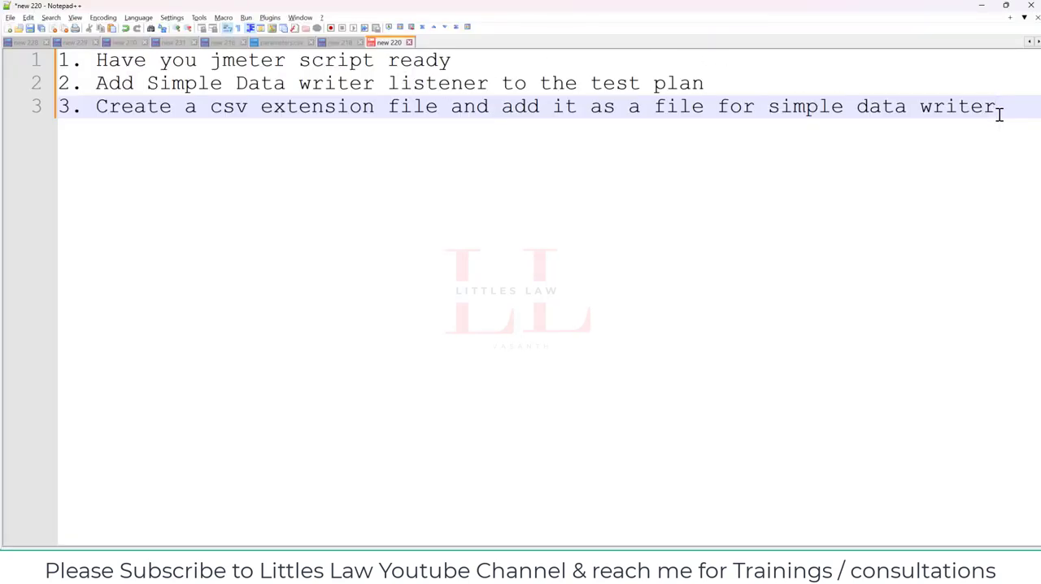
{"action": "key", "text": "enter"}
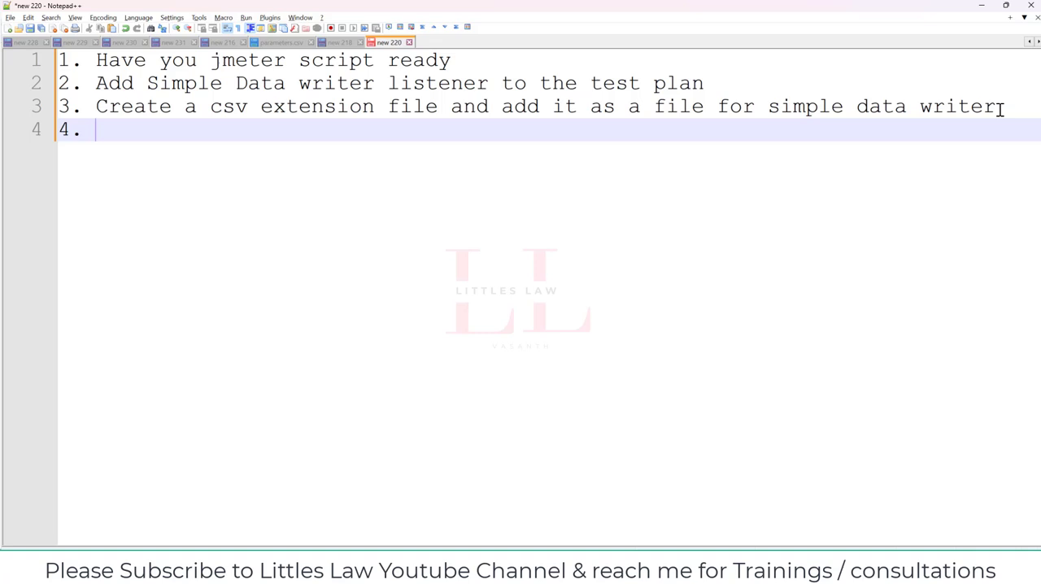
{"action": "type", "text": "Configure the"}
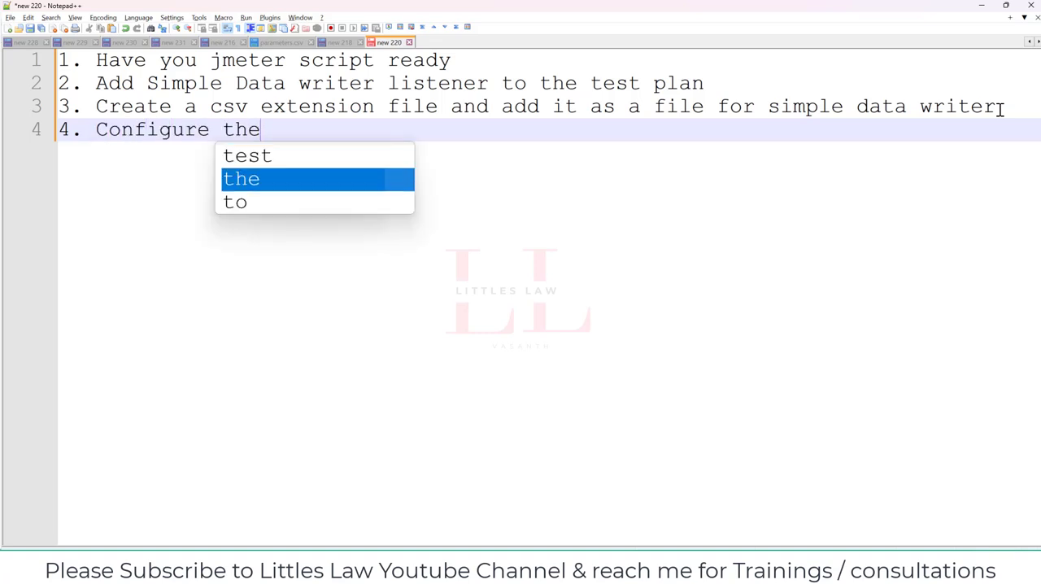
{"action": "type", "text": "settings"}
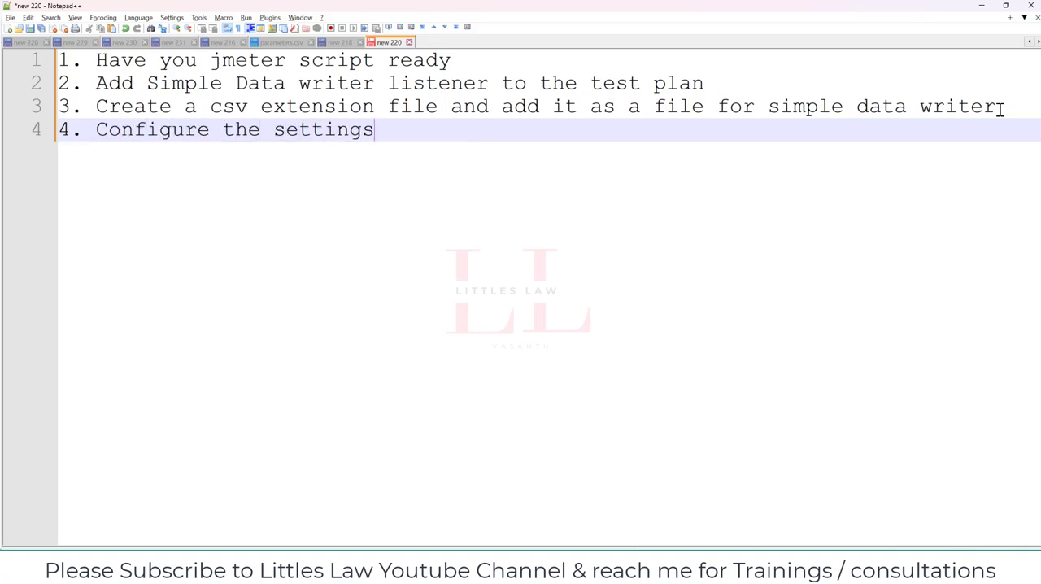
{"action": "left_click", "coordinate": [1008, 124]}
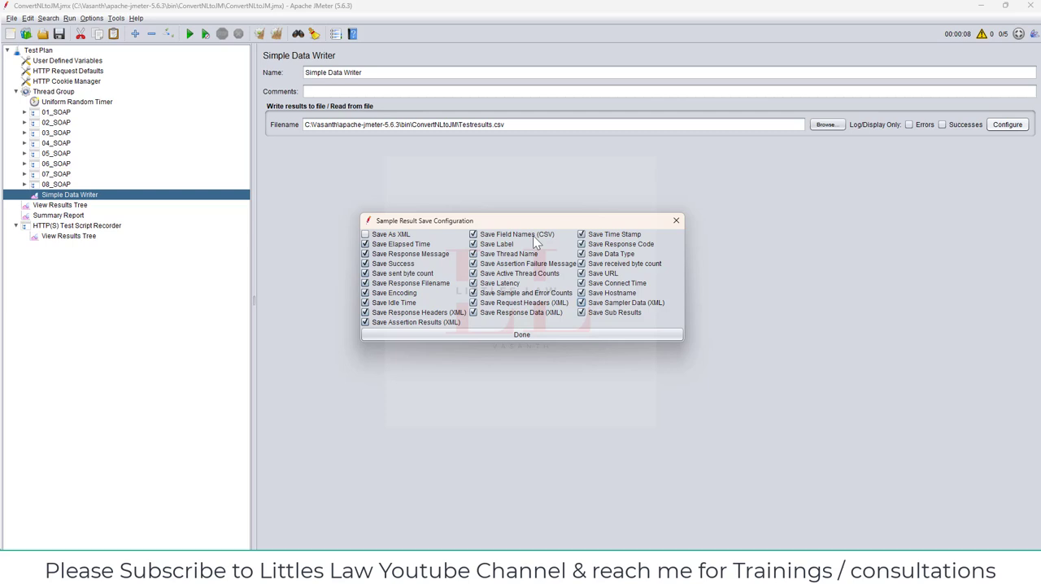
{"action": "mouse_move", "coordinate": [547, 251]}
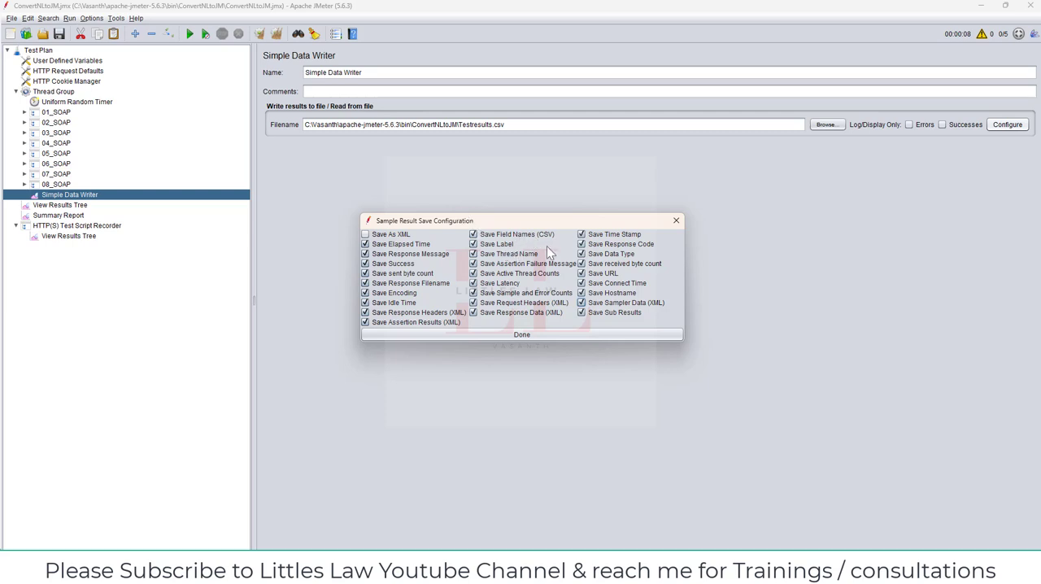
{"action": "mouse_move", "coordinate": [528, 273]}
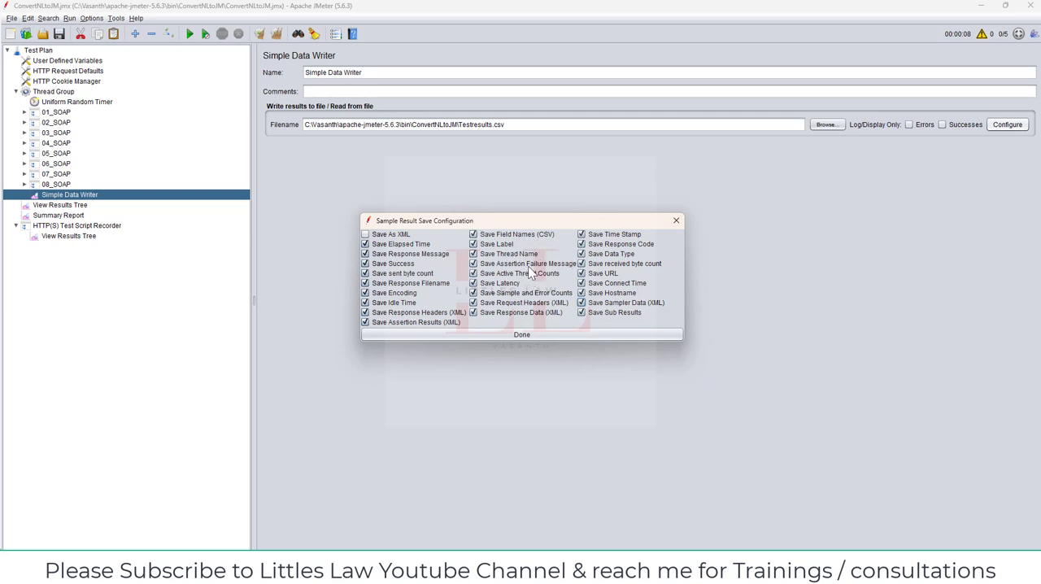
{"action": "mouse_move", "coordinate": [540, 279]}
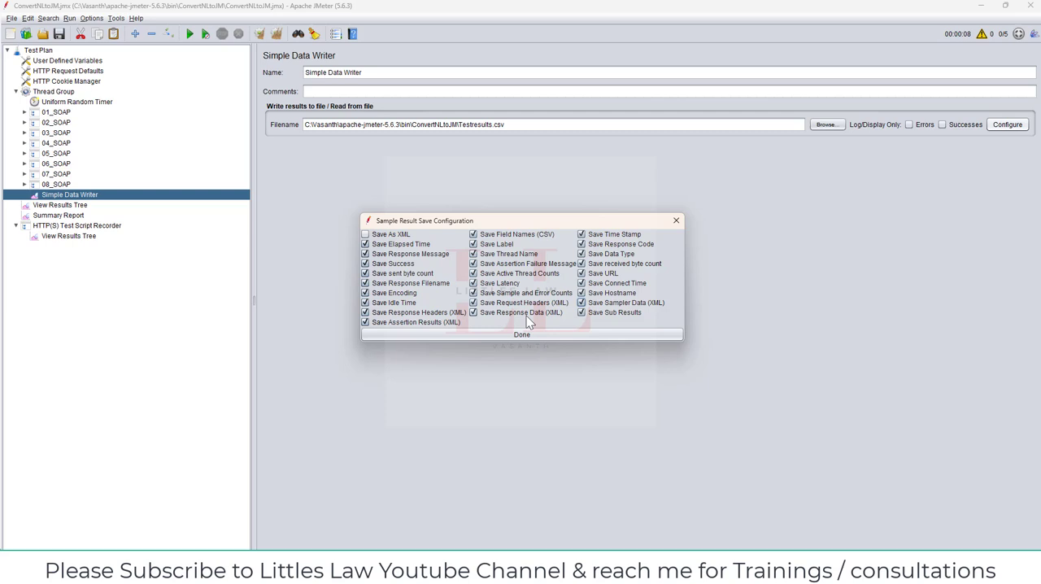
{"action": "mouse_move", "coordinate": [524, 316]}
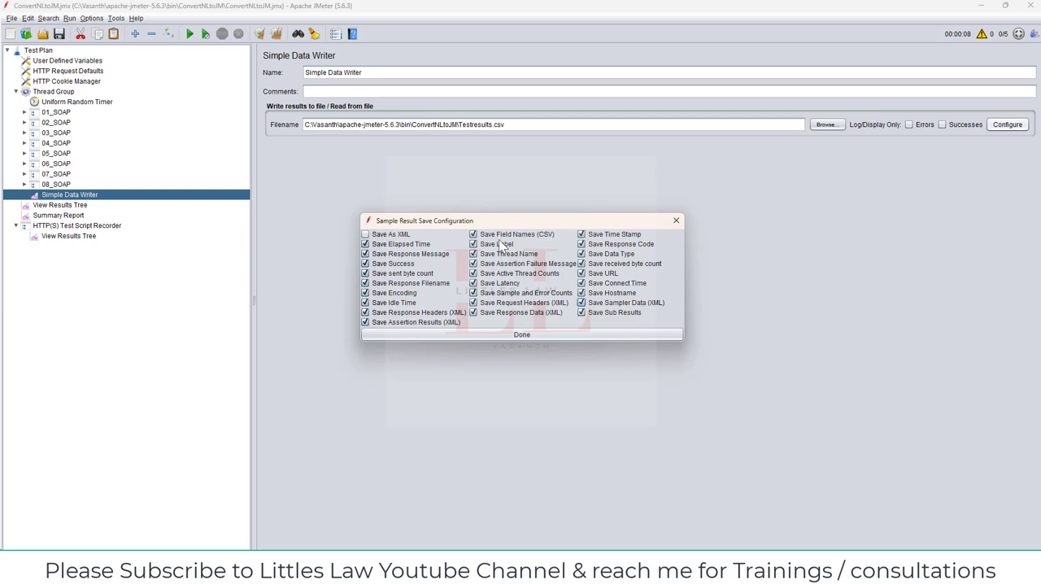
Return to the Notepad++ notes after reviewing the save configuration checkboxes
{"action": "left_click", "coordinate": [520, 335]}
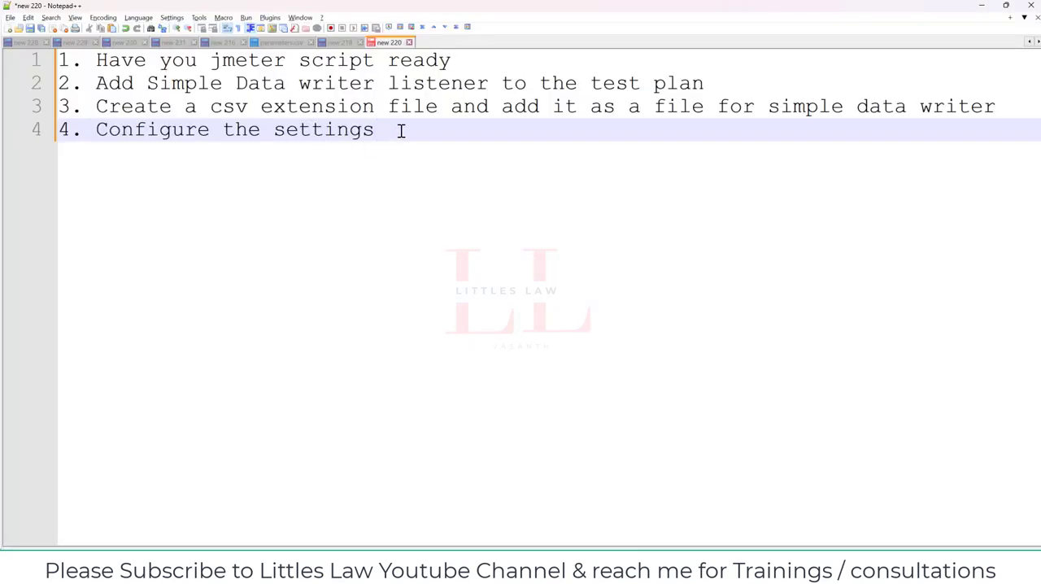
Extend note point 4 with ", select all except 'save as xml'"
{"action": "type", "text": ", ex"}
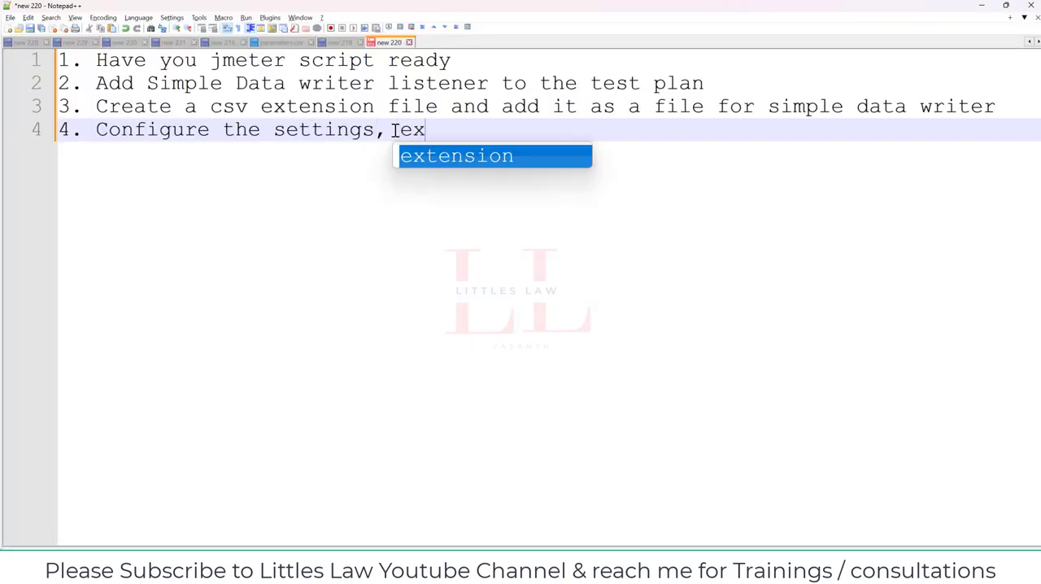
{"action": "type", "text": "cept"}
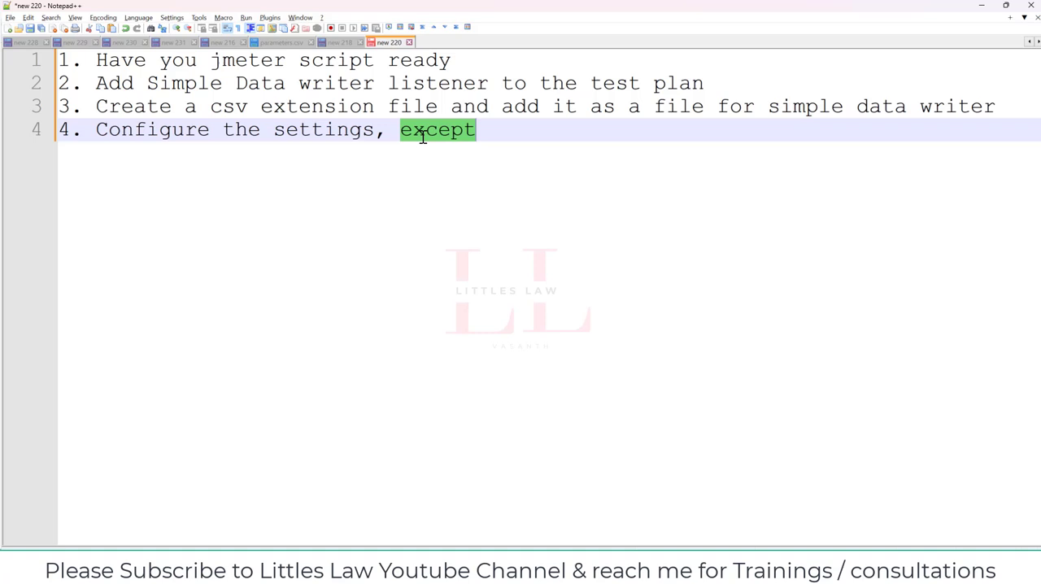
{"action": "type", "text": "select all e"}
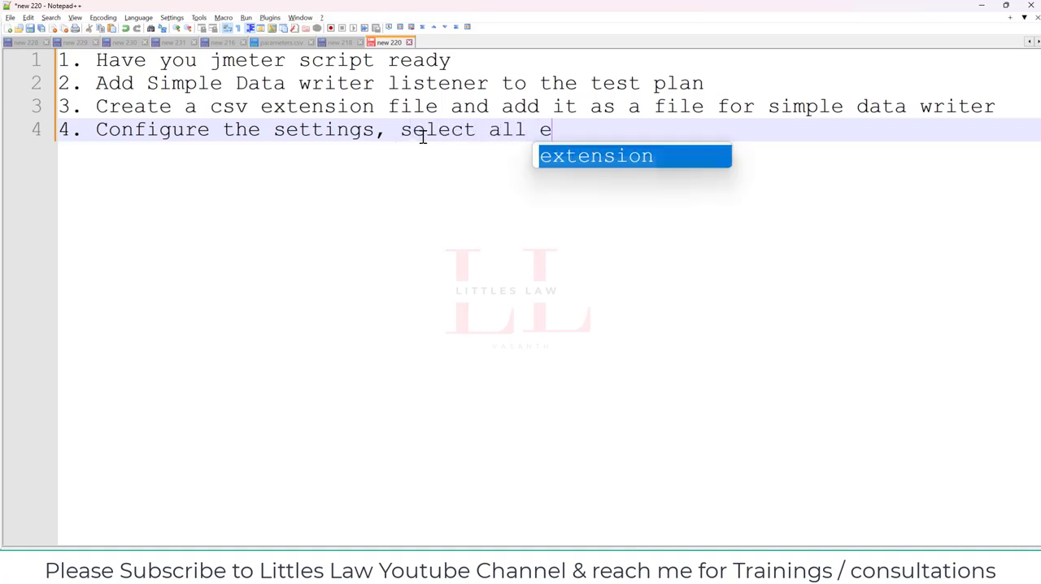
{"action": "type", "text": "xcept"}
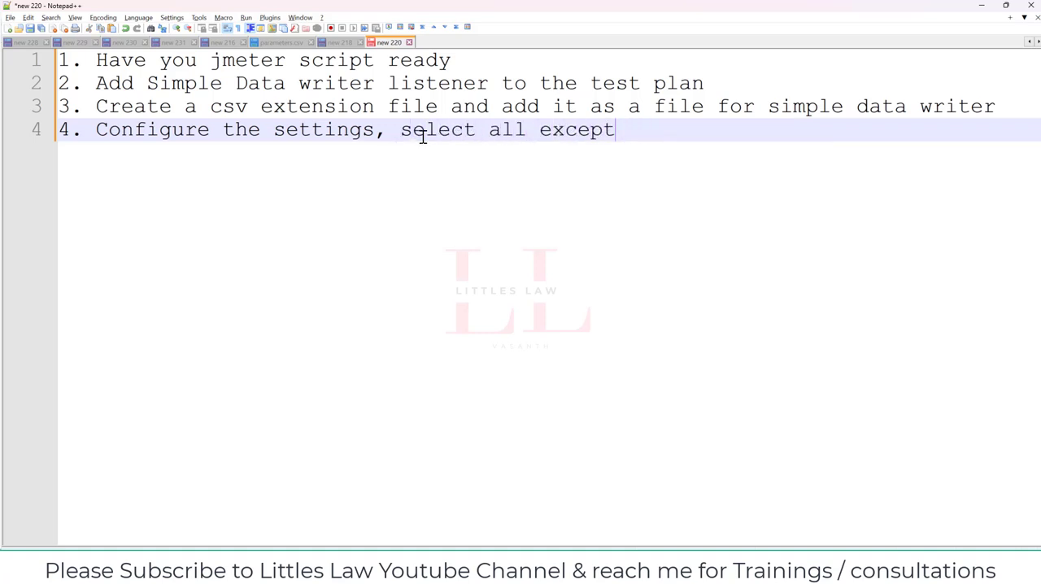
{"action": "type", "text": "'save as x"}
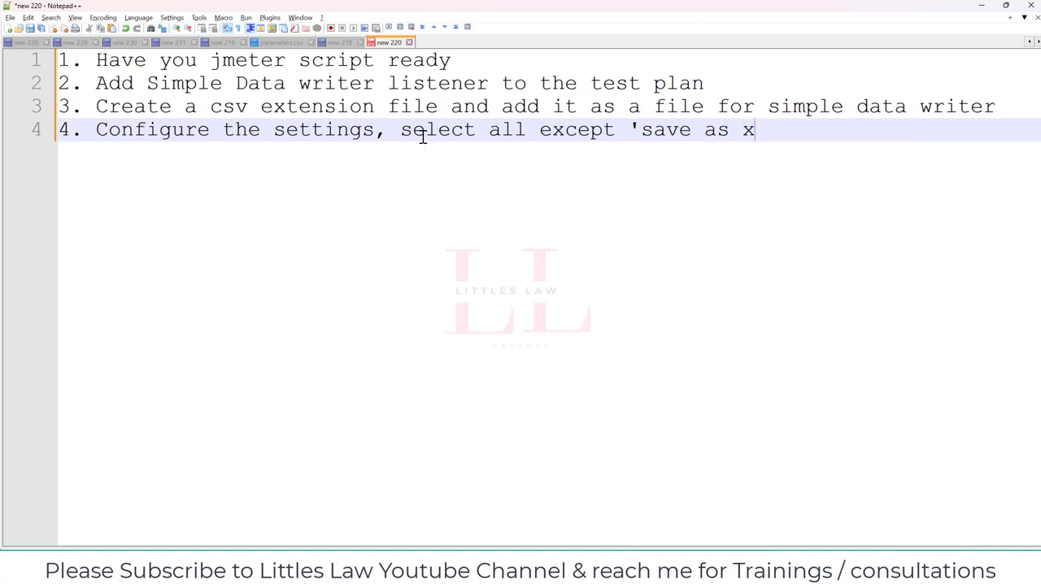
{"action": "type", "text": "ml'"}
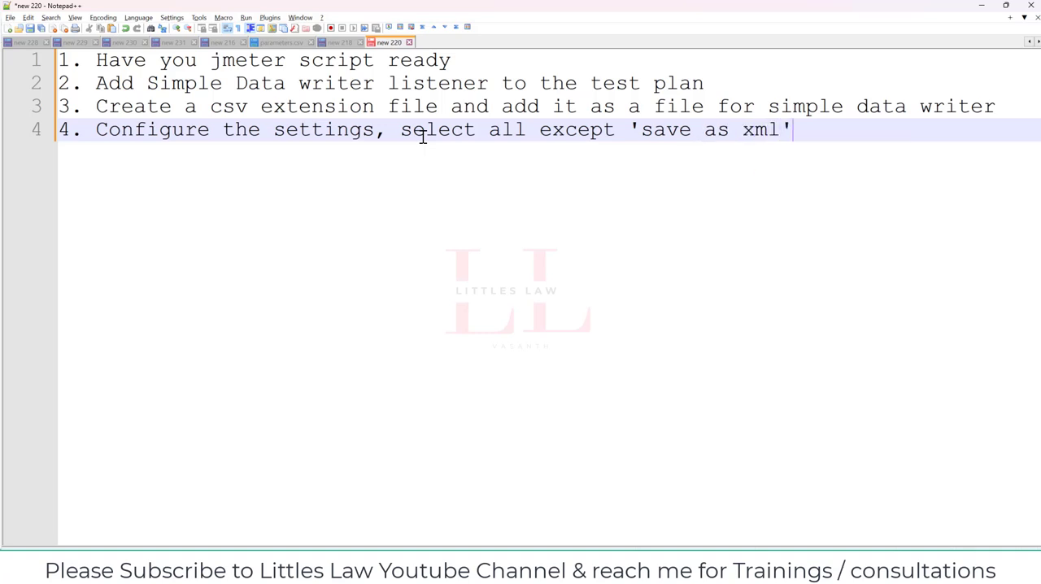
{"action": "key", "text": "Enter"}
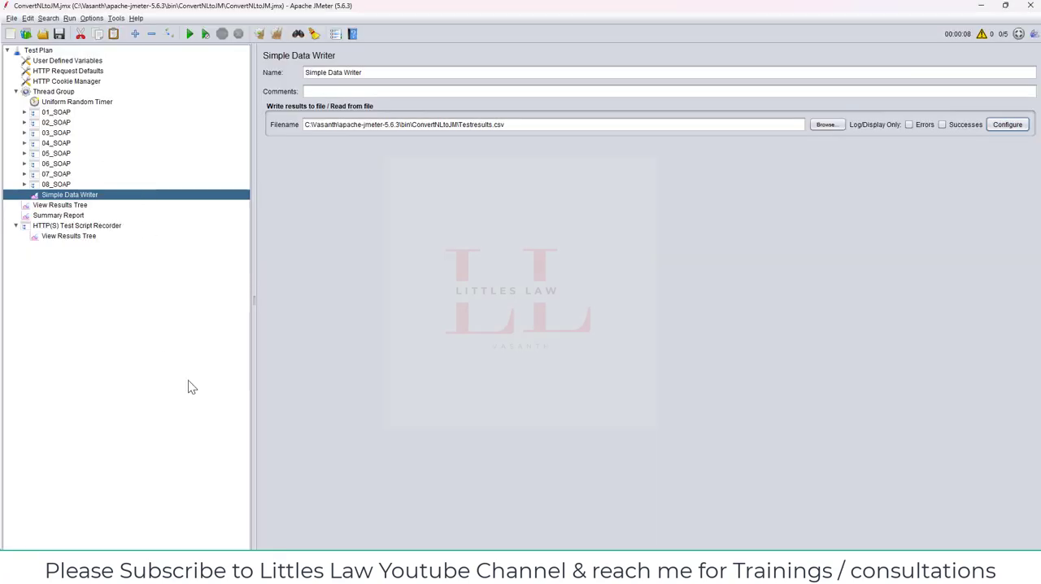
{"action": "mouse_move", "coordinate": [87, 261]}
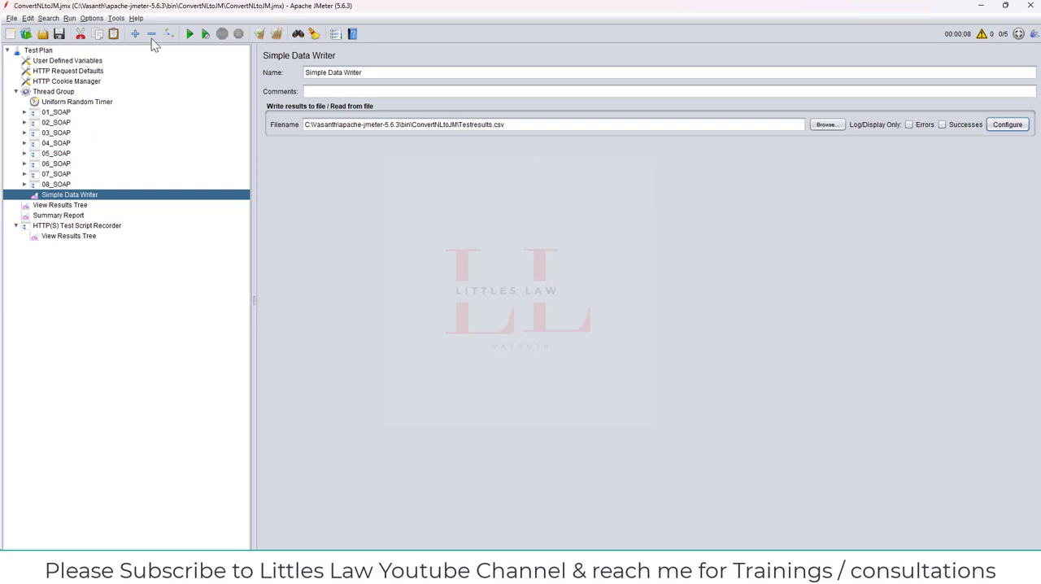
{"action": "mouse_move", "coordinate": [195, 49]}
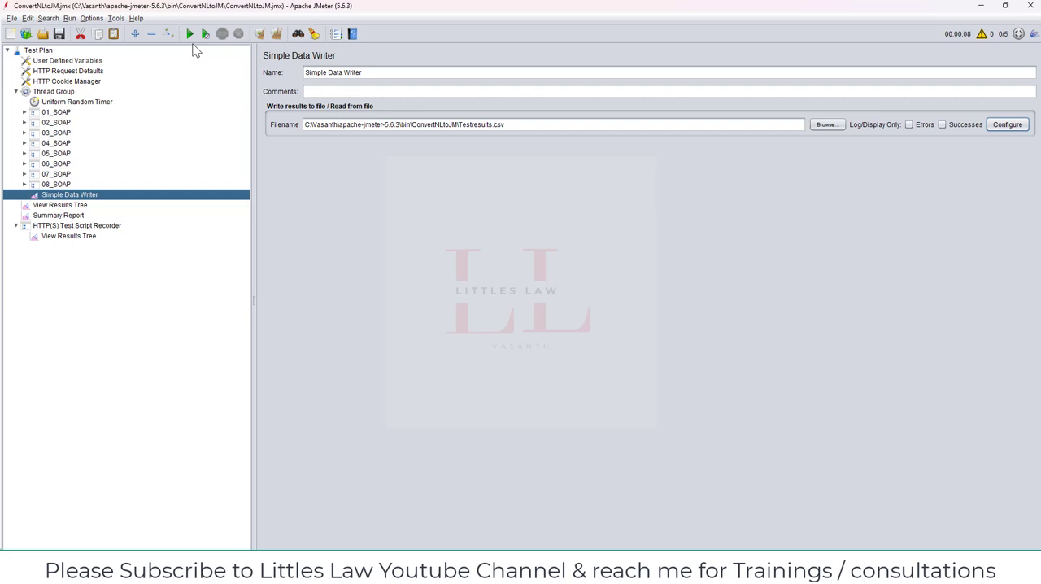
Start the test run, overwriting the existing summary report file, and view the Summary Report
{"action": "left_click", "coordinate": [189, 33]}
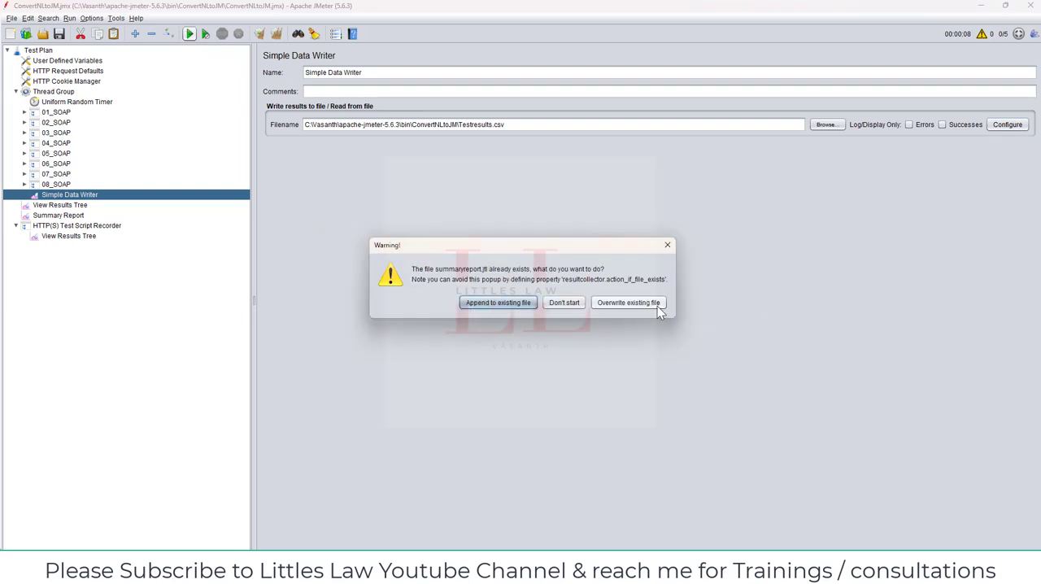
{"action": "left_click", "coordinate": [628, 302]}
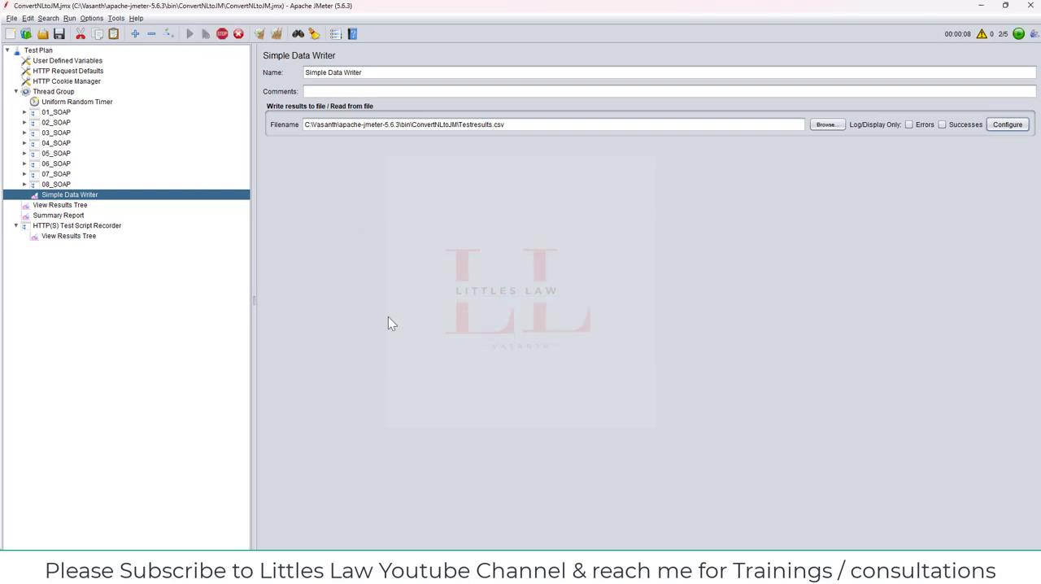
{"action": "left_click", "coordinate": [58, 215]}
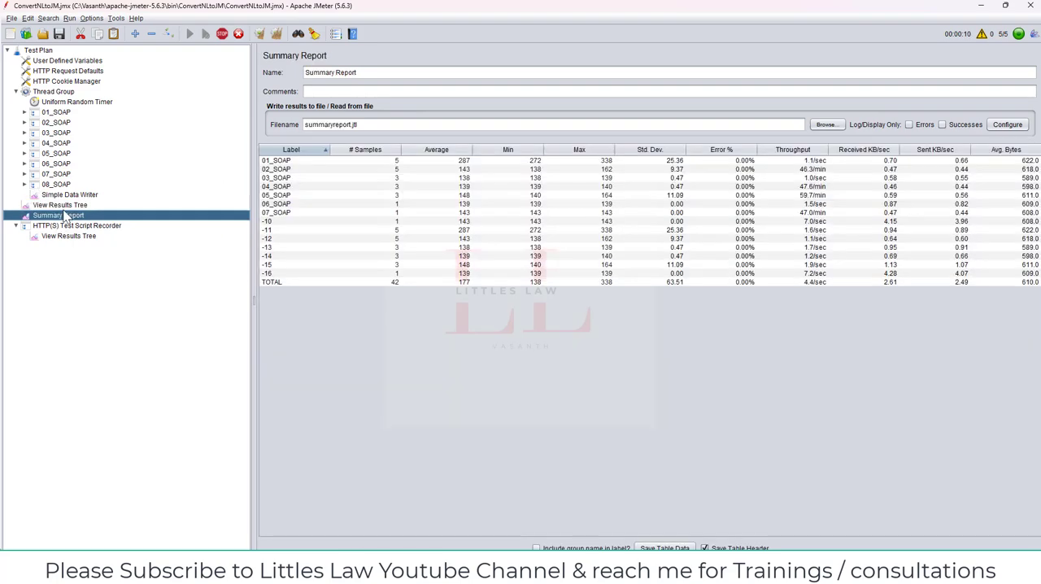
Show the finished run's Summary Report totalling 400 samples
{"action": "right_click", "coordinate": [68, 205]}
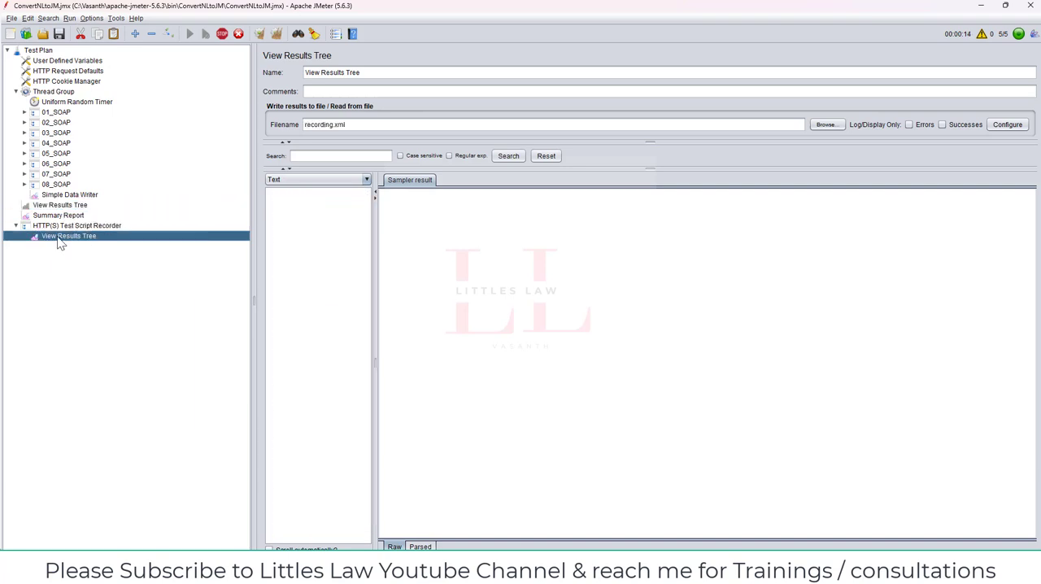
{"action": "mouse_move", "coordinate": [91, 178]}
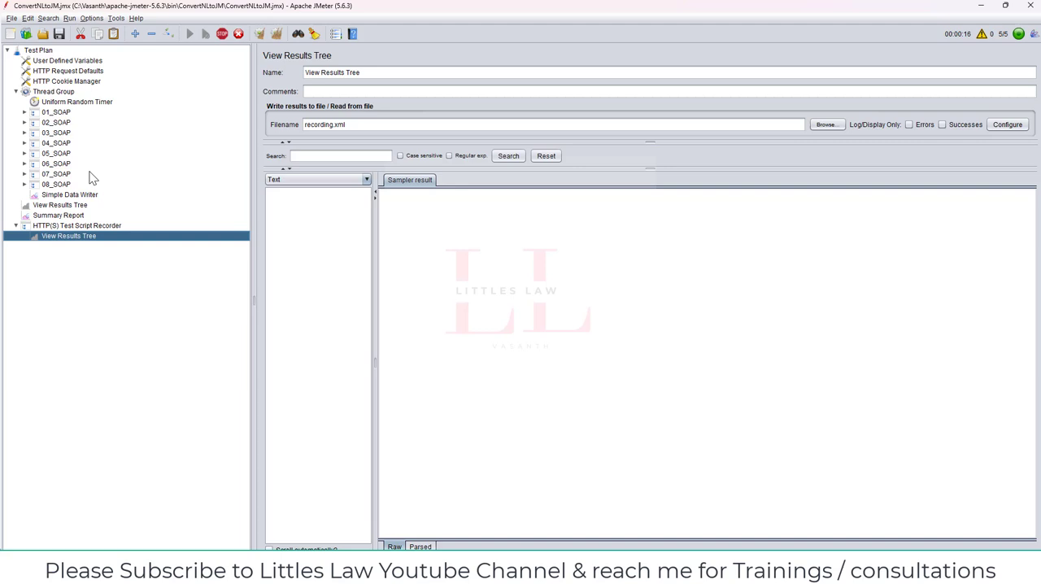
{"action": "left_click", "coordinate": [59, 215]}
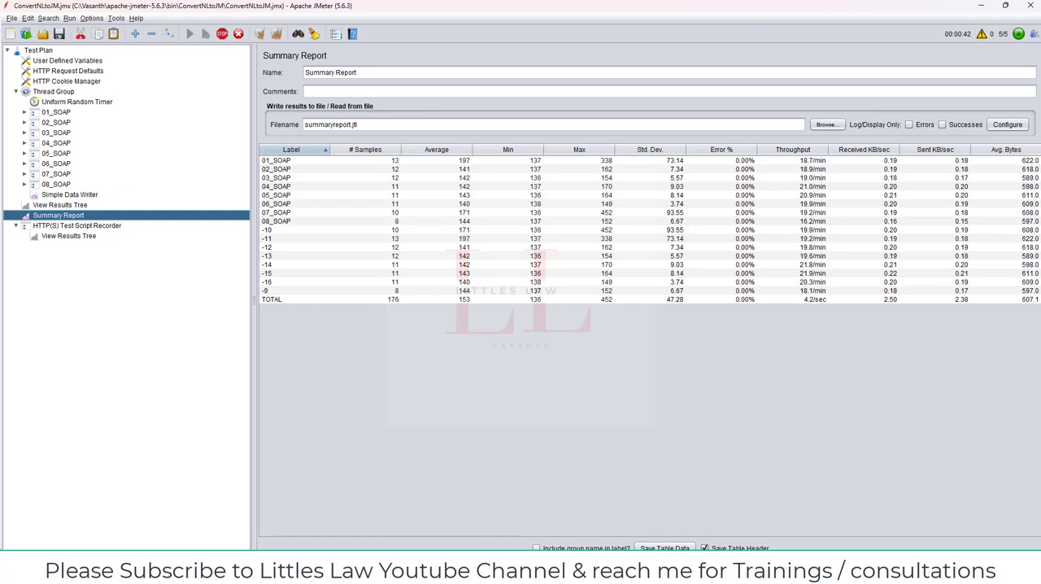
Add note step 5 'Execute the test' in Notepad++
{"action": "left_click", "coordinate": [188, 32]}
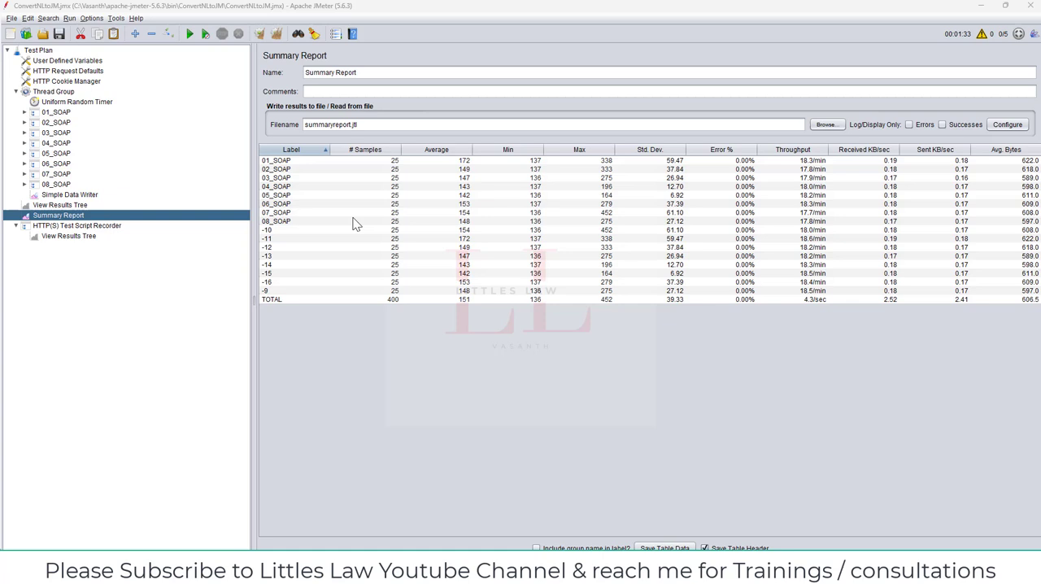
{"action": "mouse_move", "coordinate": [692, 438]}
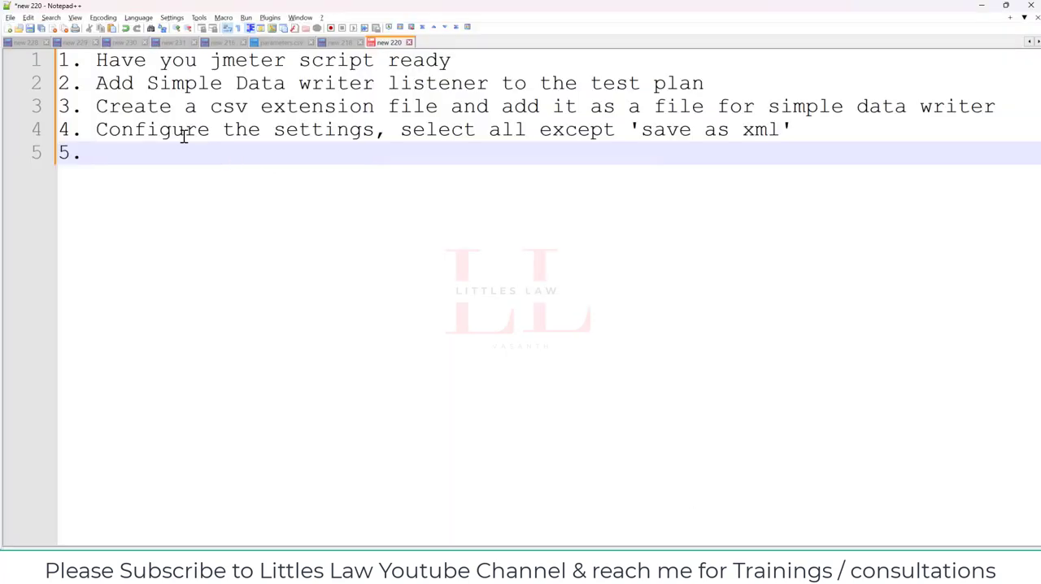
{"action": "type", "text": "Exe"}
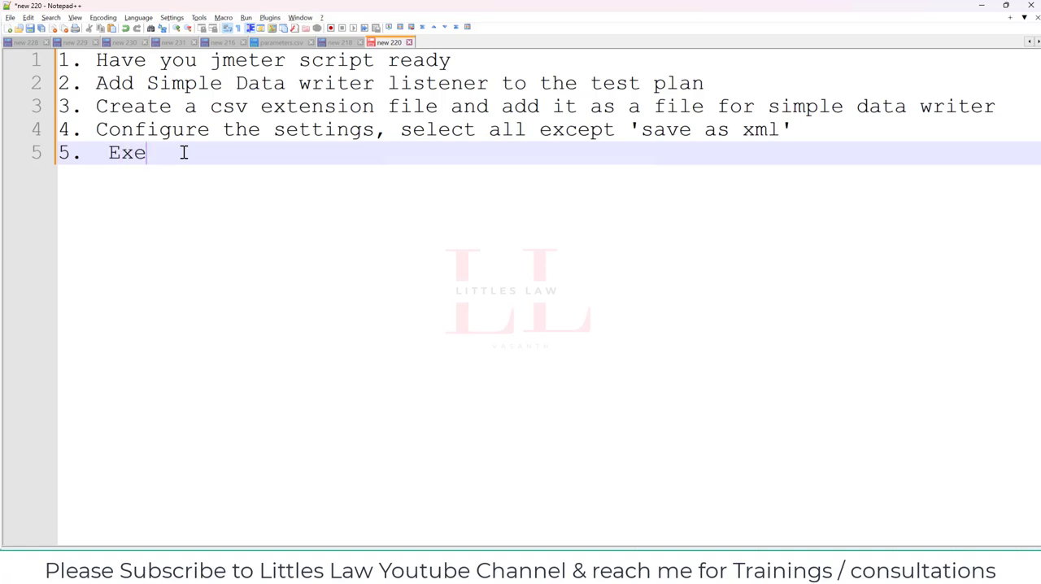
{"action": "type", "text": "cute the test"}
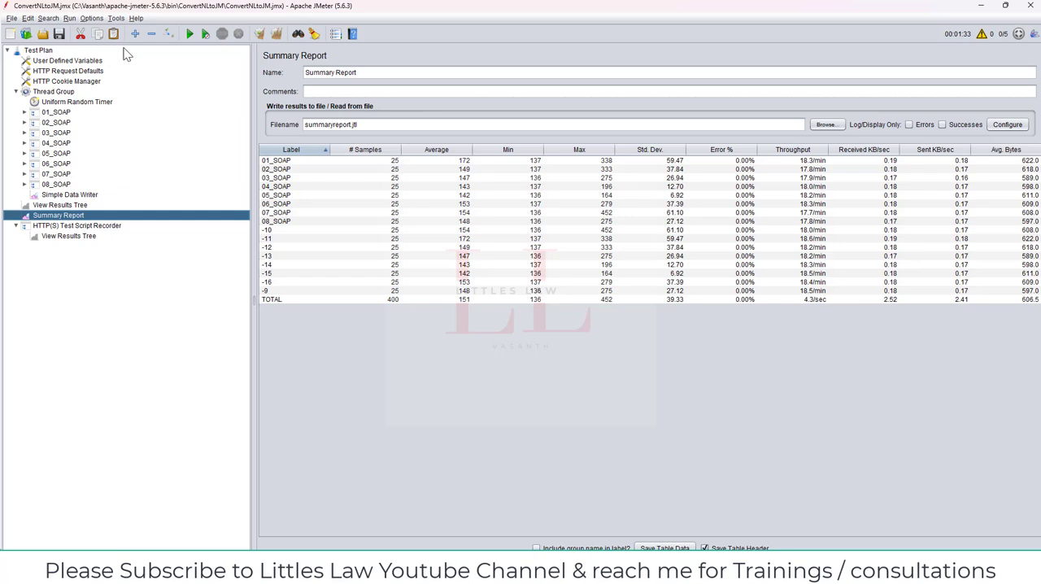
Choose Generate HTML report from JMeter's Tools menu
{"action": "left_click", "coordinate": [116, 18]}
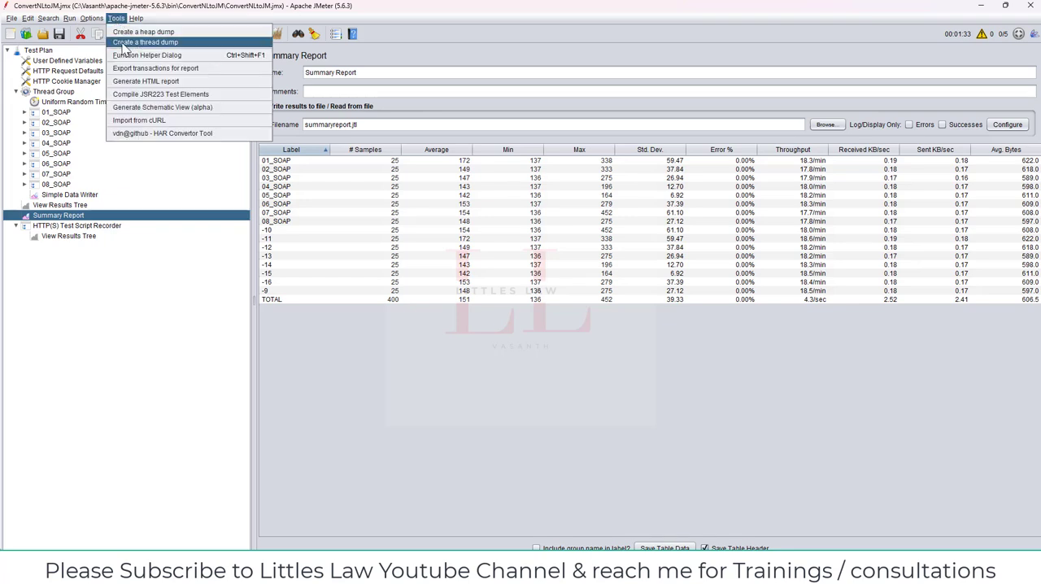
{"action": "mouse_move", "coordinate": [117, 18]}
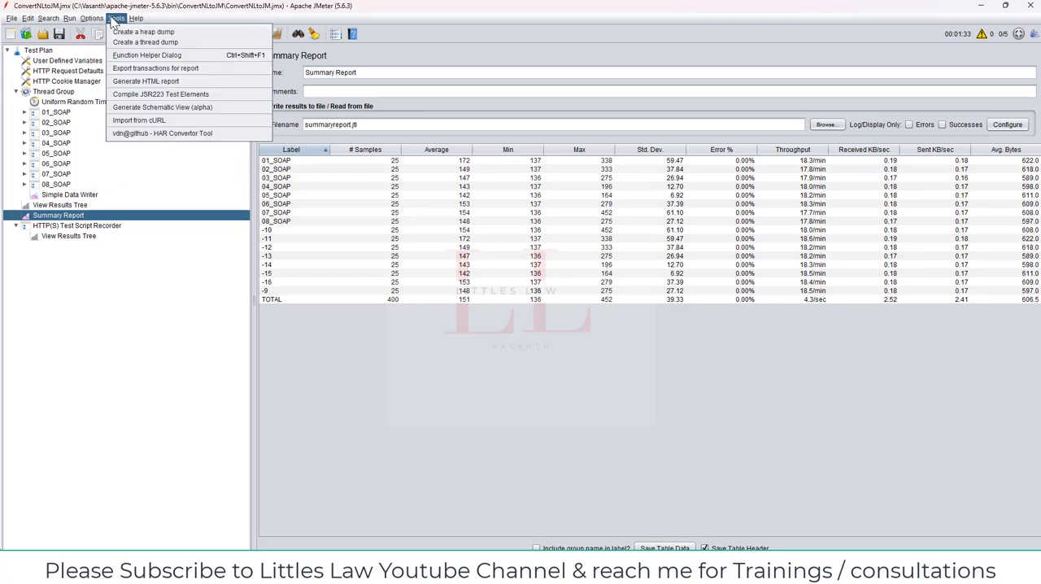
{"action": "mouse_move", "coordinate": [146, 81]}
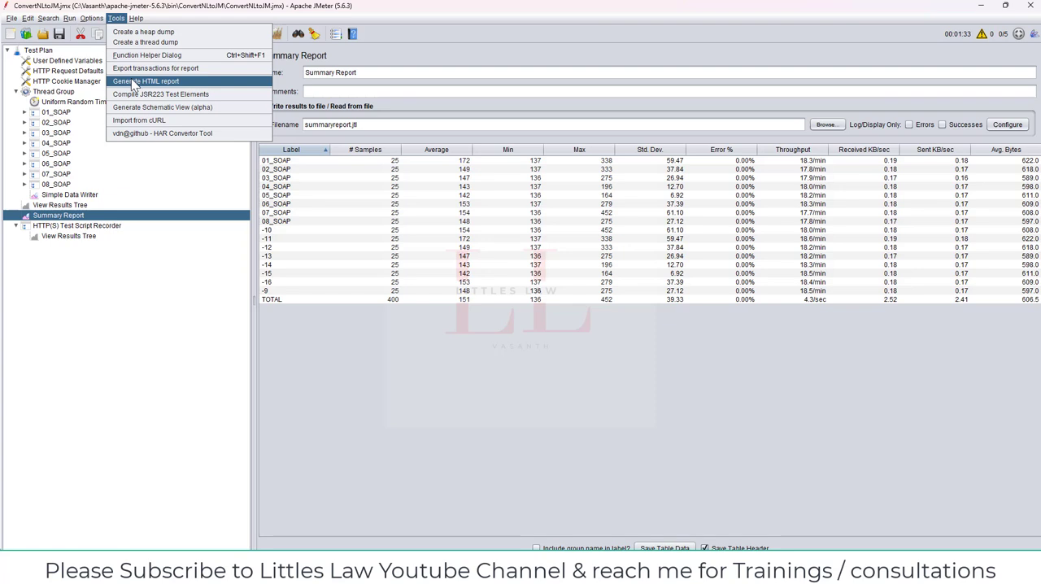
{"action": "left_click", "coordinate": [146, 81]}
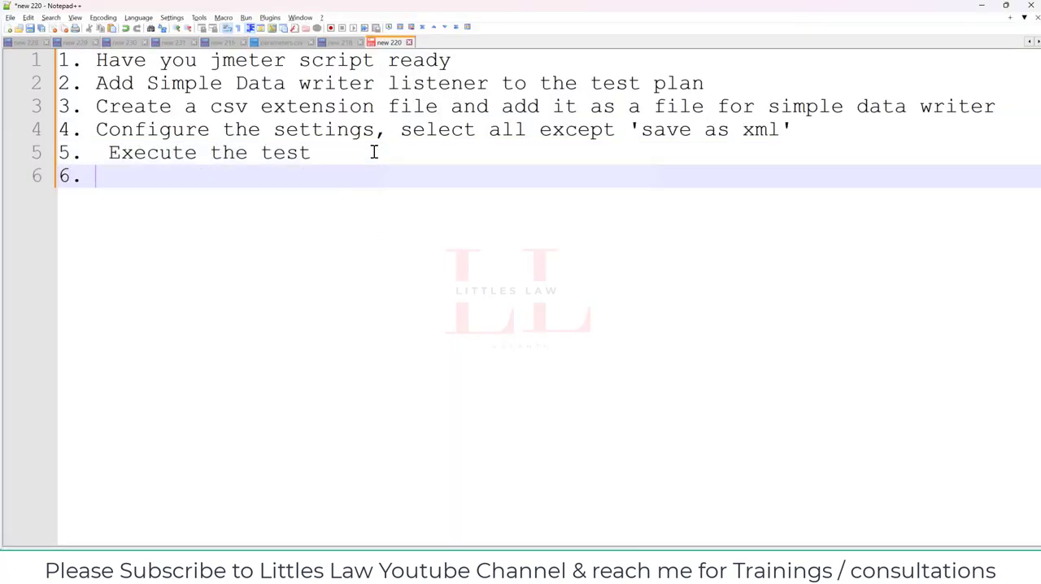
Write note step 6 'Click Tools -> Generate HTML re...' in Notepad++
{"action": "type", "text": "Click Tools"}
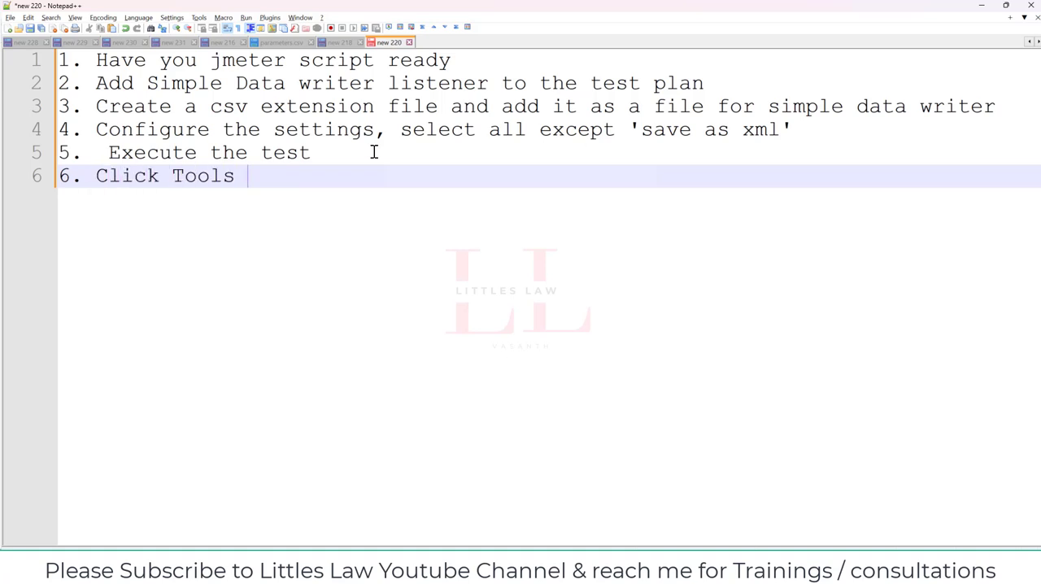
{"action": "type", "text": "->"}
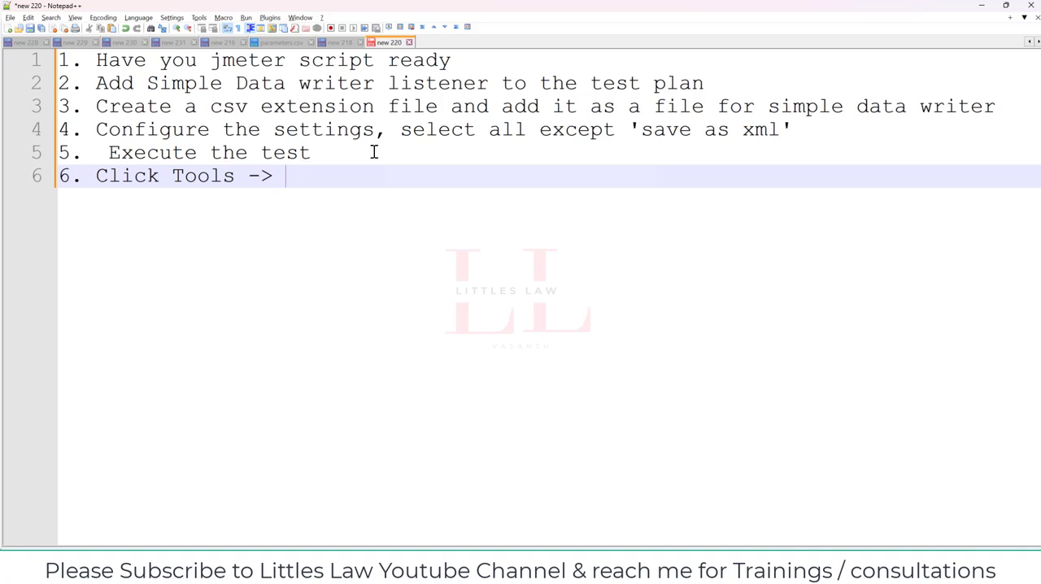
{"action": "type", "text": "Generate"}
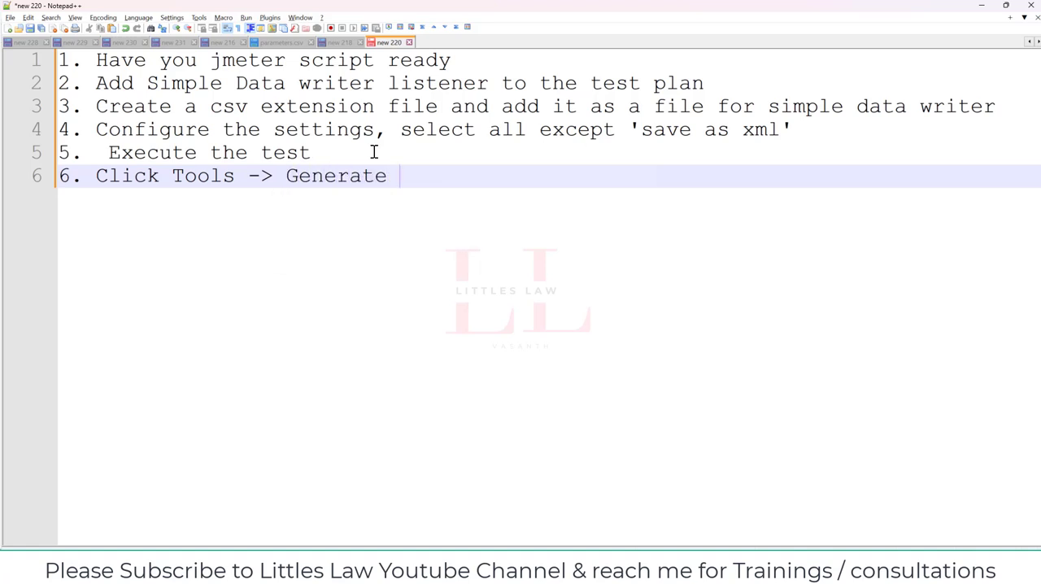
{"action": "type", "text": "HTML re"}
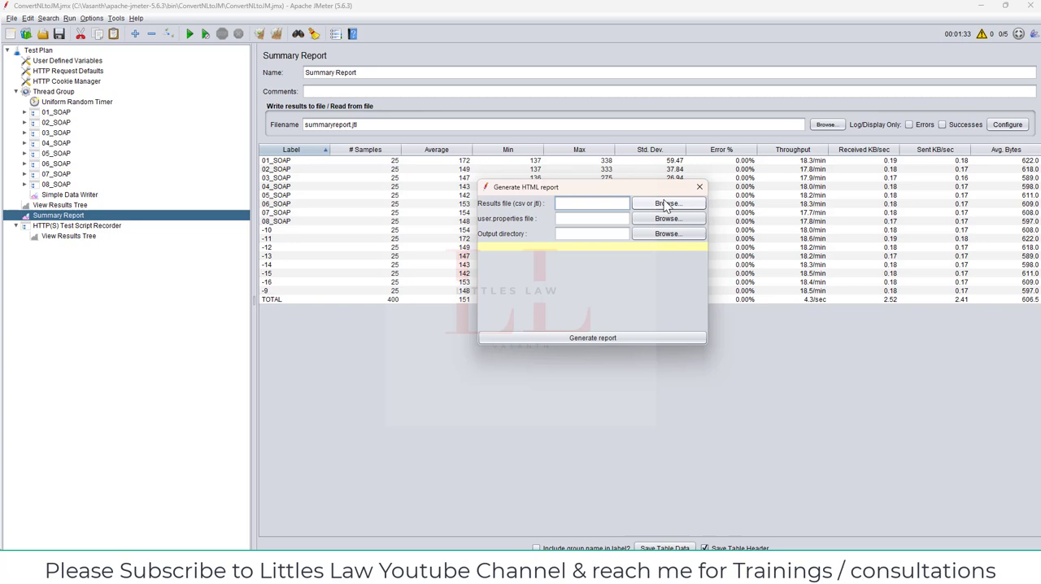
Set the report's results file to Testresults.csv from the ConvertNLtoJM folder
{"action": "left_click", "coordinate": [667, 203]}
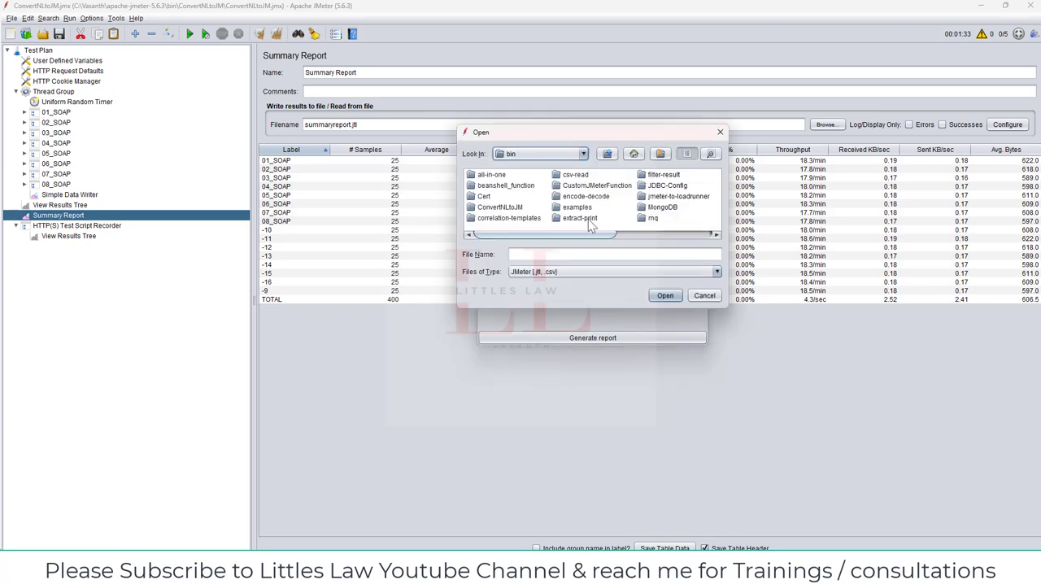
{"action": "mouse_move", "coordinate": [519, 211]}
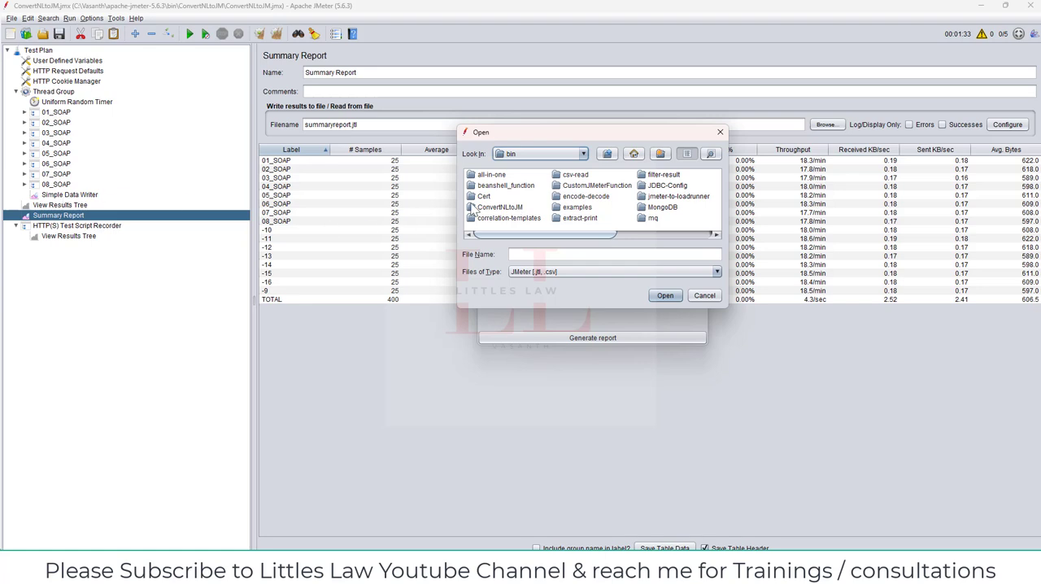
{"action": "double_click", "coordinate": [498, 207]}
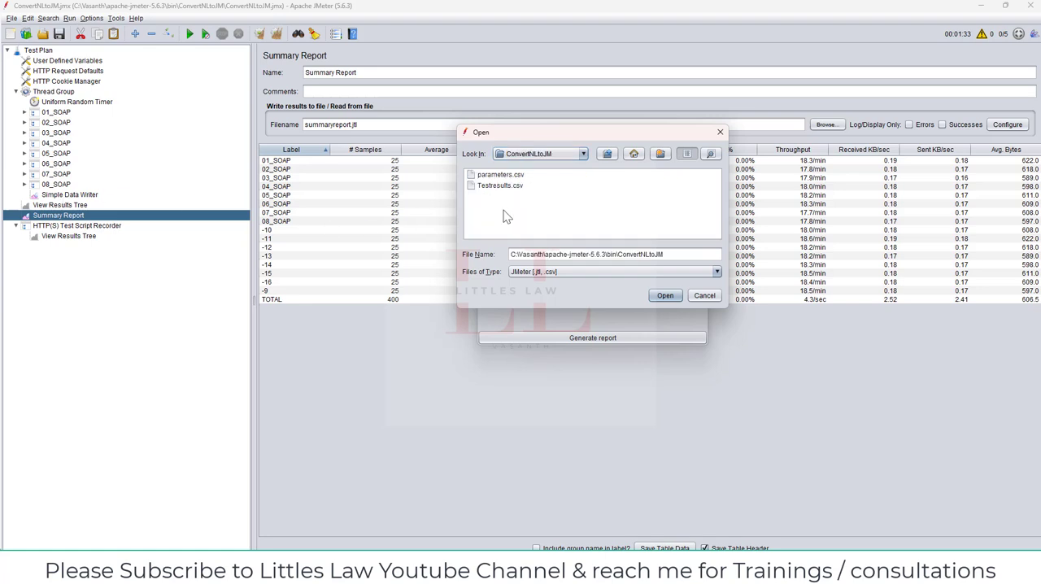
{"action": "left_click", "coordinate": [500, 186]}
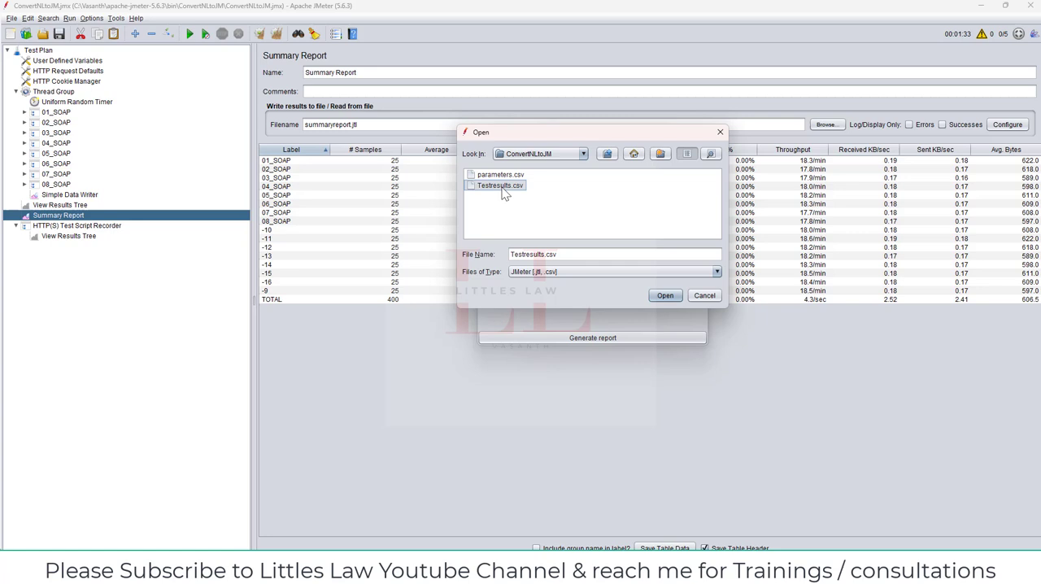
{"action": "left_click", "coordinate": [664, 294]}
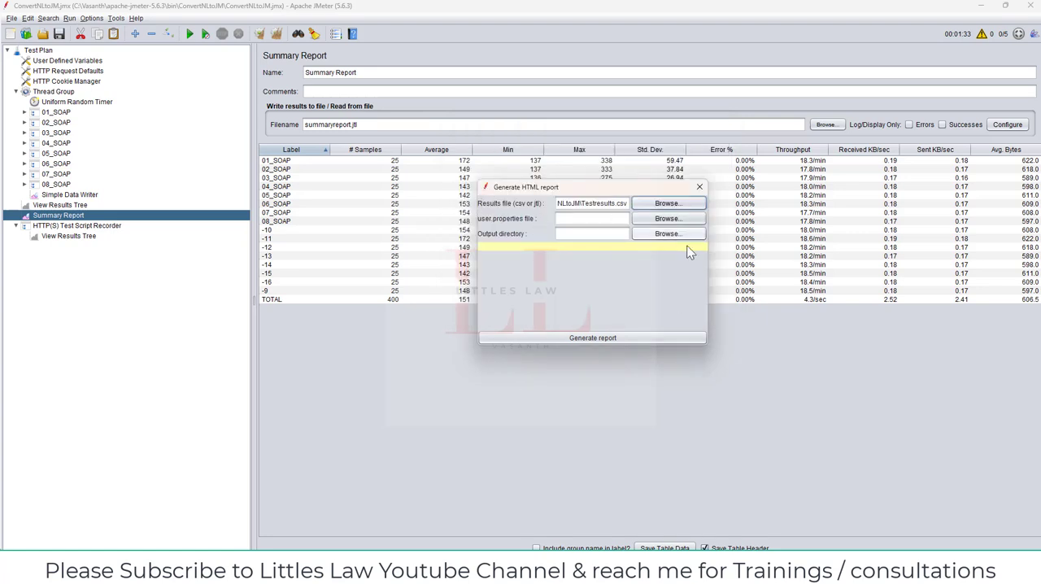
Set the user properties file to bin\user.properties and start choosing the output directory
{"action": "left_click", "coordinate": [667, 218]}
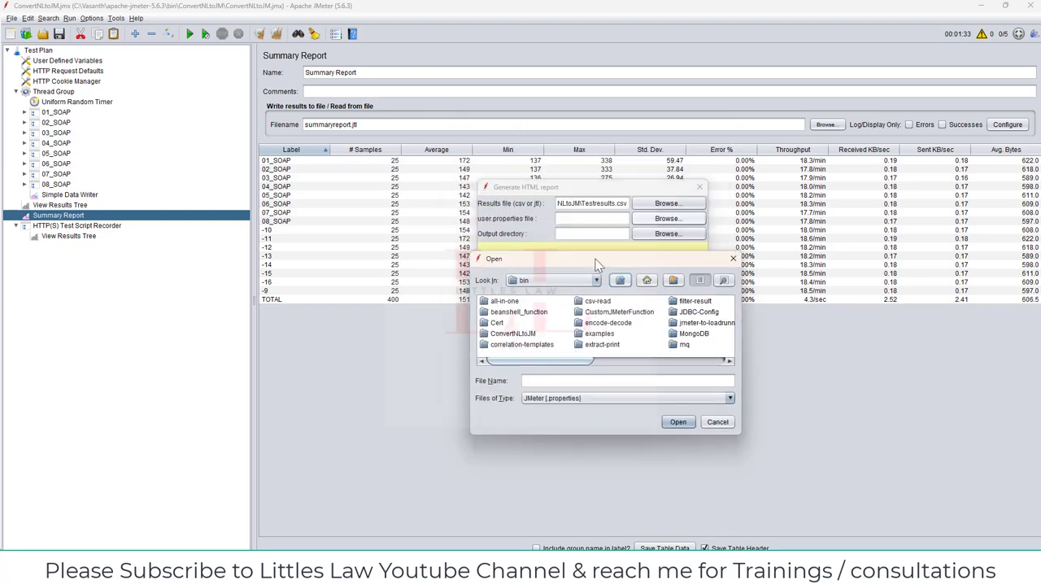
{"action": "mouse_move", "coordinate": [560, 361]}
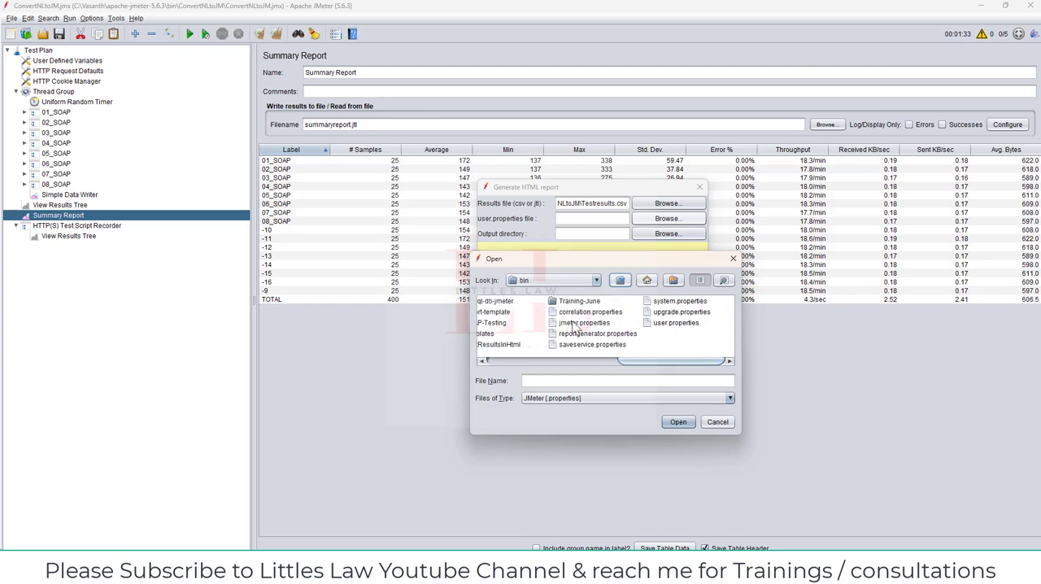
{"action": "mouse_move", "coordinate": [535, 251]}
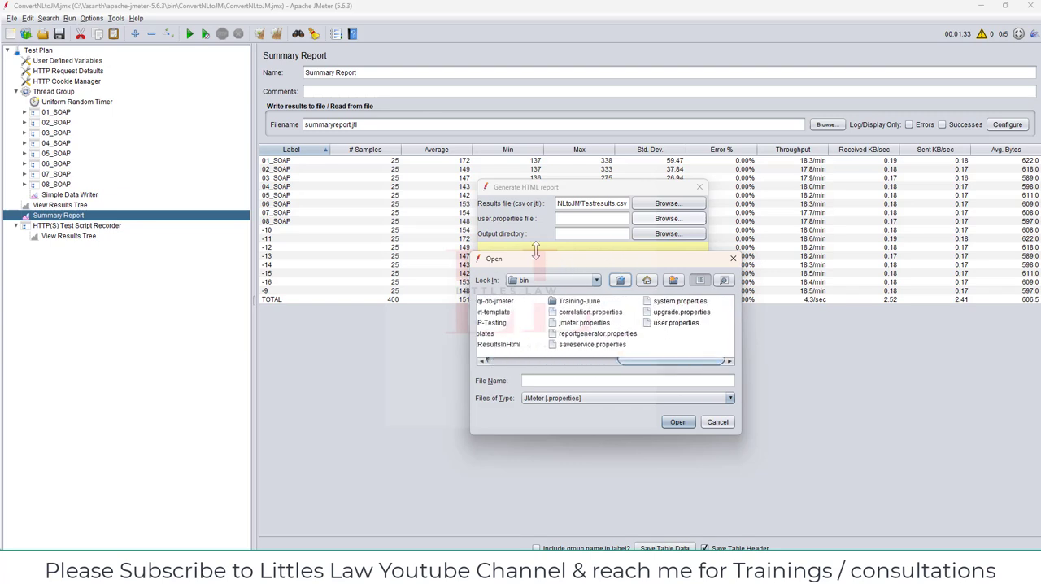
{"action": "left_click", "coordinate": [677, 322]}
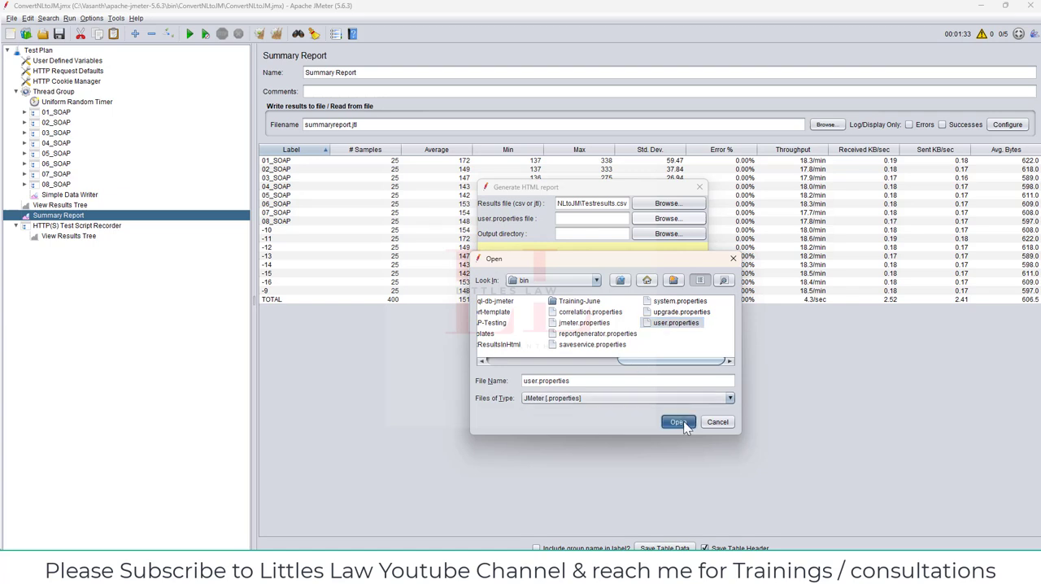
{"action": "left_click", "coordinate": [679, 421]}
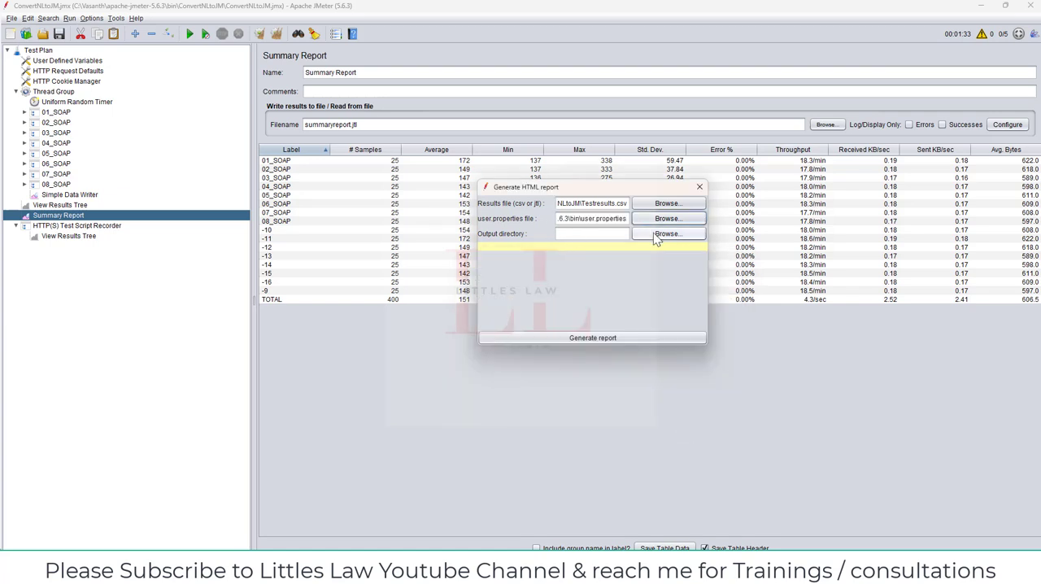
{"action": "left_click", "coordinate": [668, 235]}
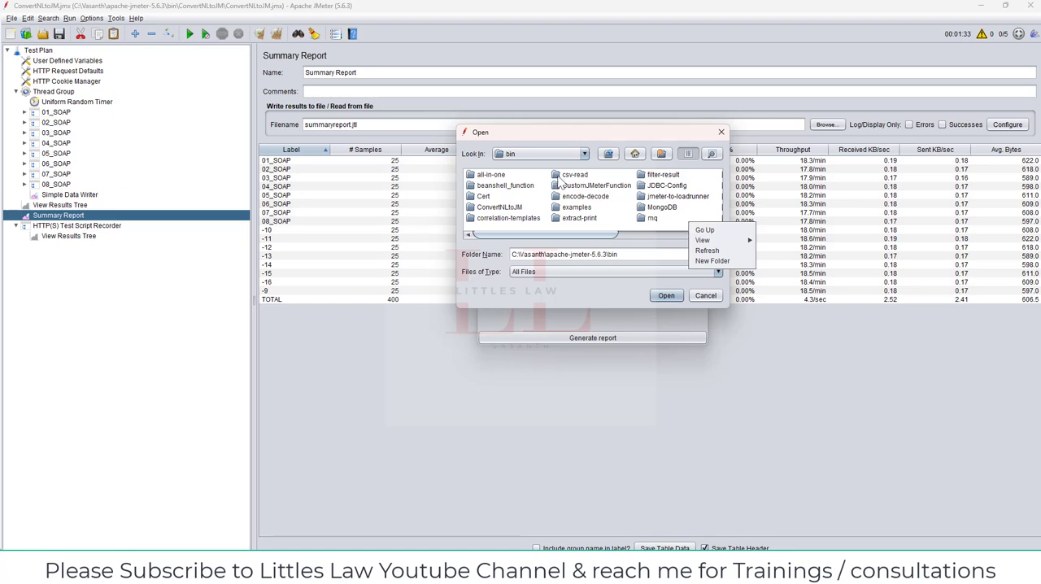
Pick the TestResultsinHtml folder as output directory, which is rejected as not empty
{"action": "left_click", "coordinate": [498, 206]}
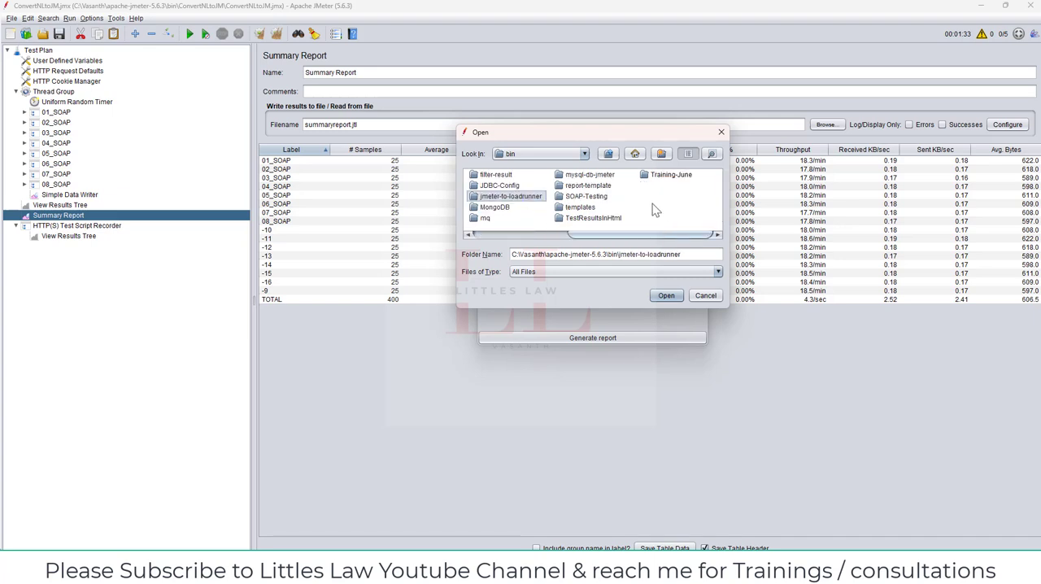
{"action": "left_click", "coordinate": [592, 218]}
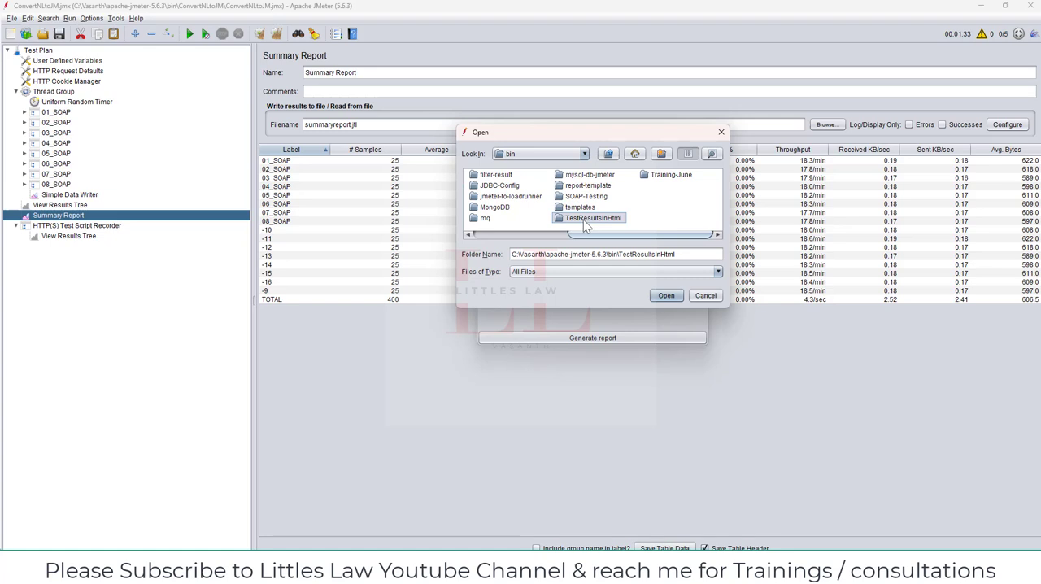
{"action": "mouse_move", "coordinate": [668, 297]}
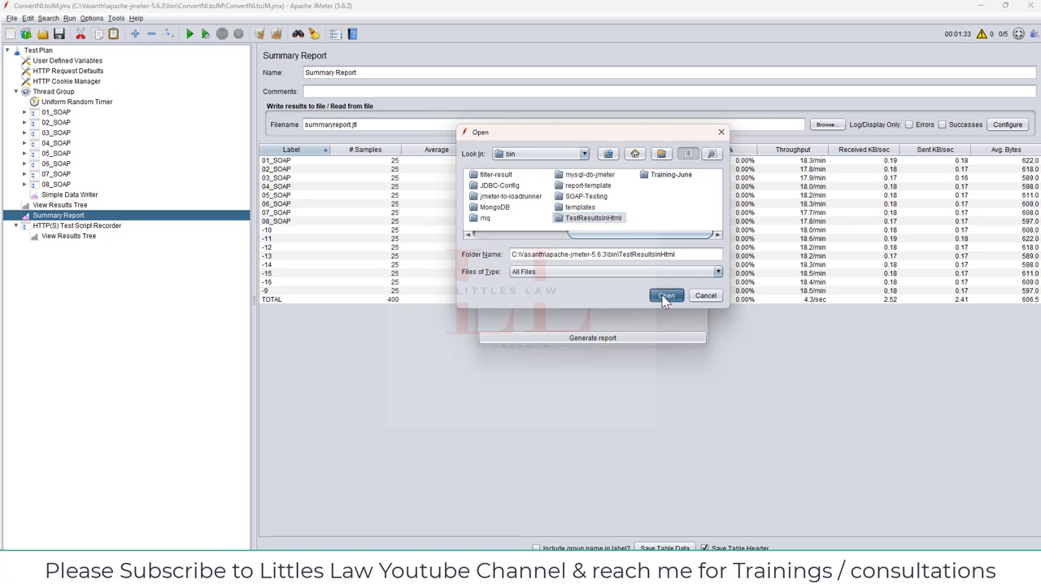
{"action": "left_click", "coordinate": [667, 297]}
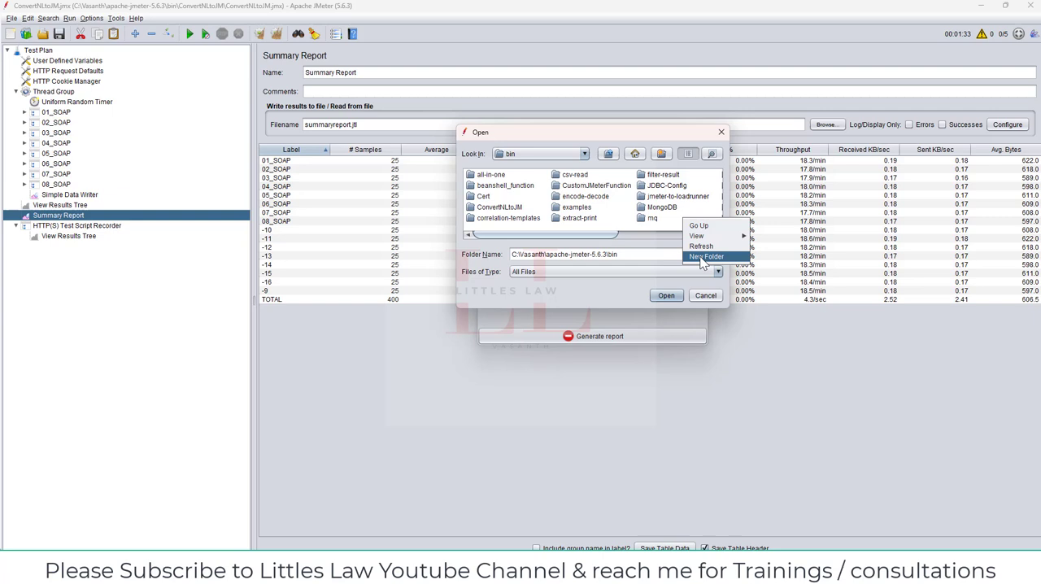
Create a new empty TestResultsInHtmlFormat folder in bin and set it as output directory
{"action": "left_click", "coordinate": [706, 257]}
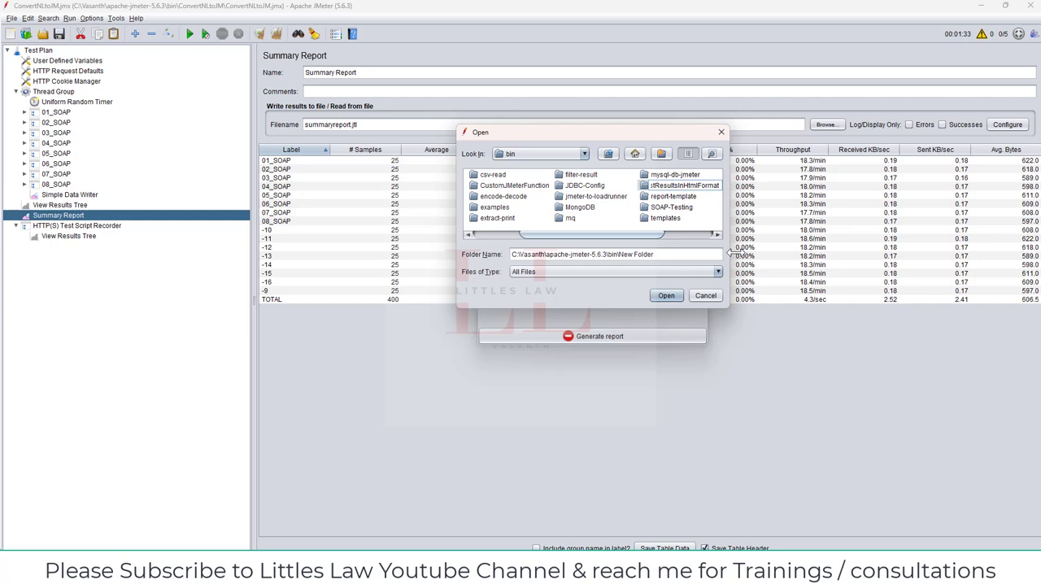
{"action": "double_click", "coordinate": [683, 173]}
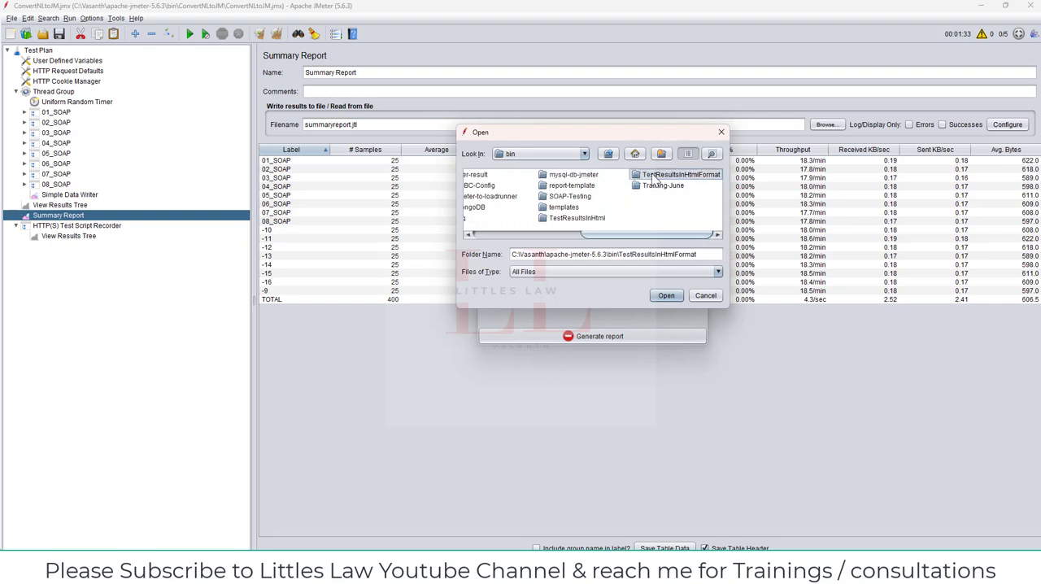
{"action": "double_click", "coordinate": [677, 174]}
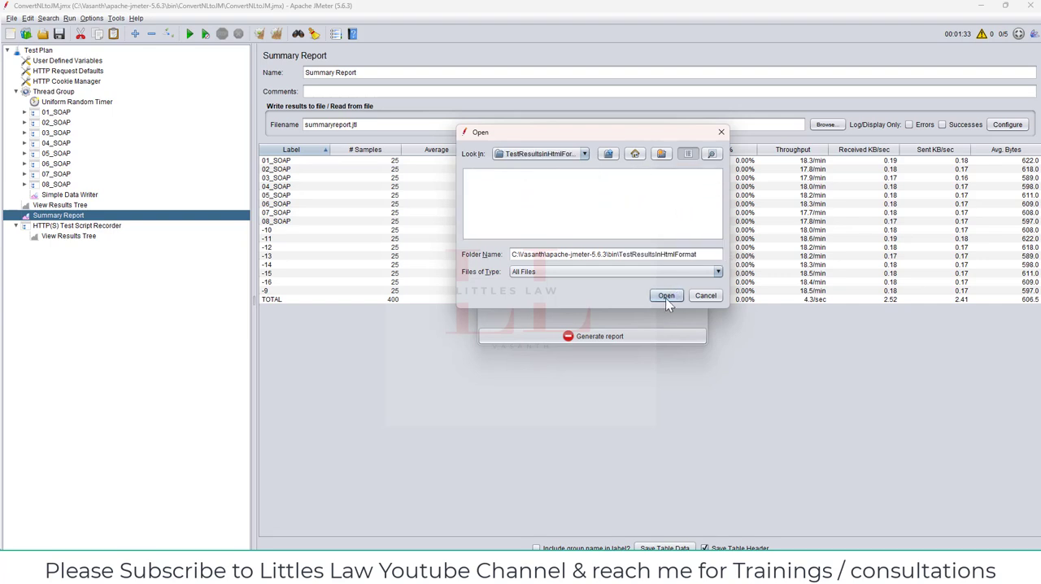
{"action": "left_click", "coordinate": [667, 296]}
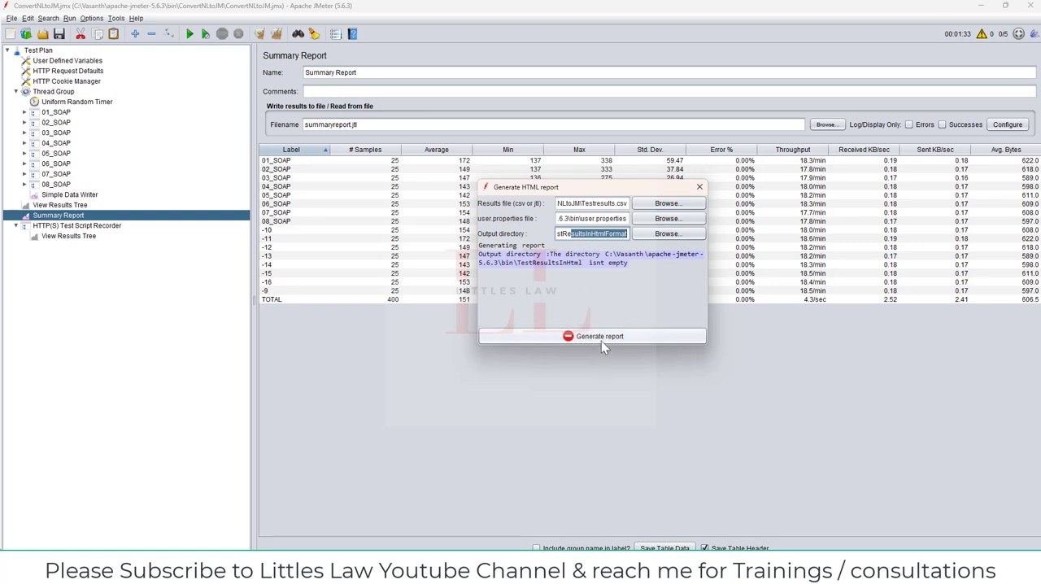
Generate the dashboard report until the log says Report created
{"action": "left_click", "coordinate": [599, 335]}
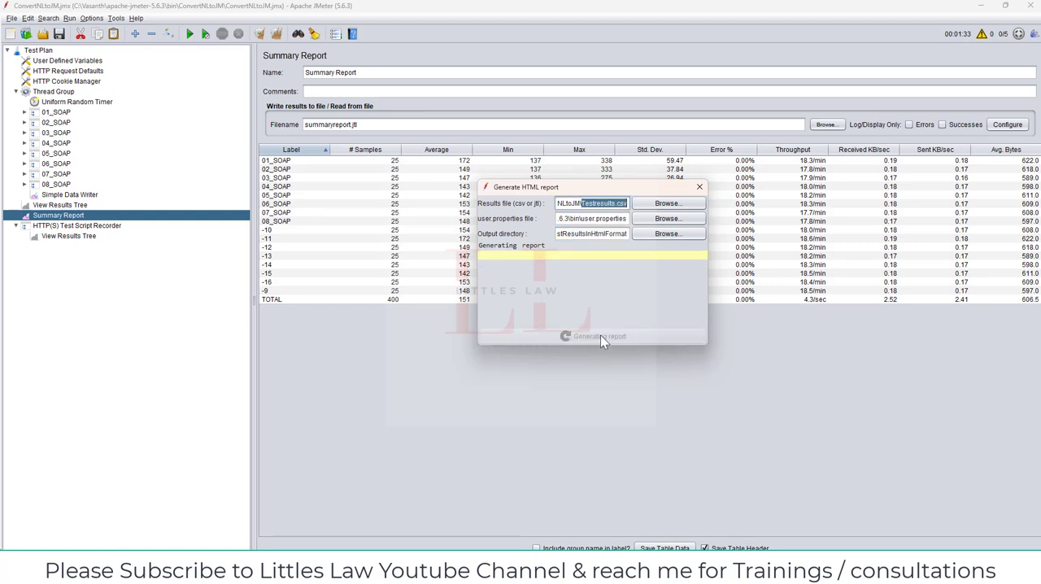
{"action": "left_click", "coordinate": [599, 335]}
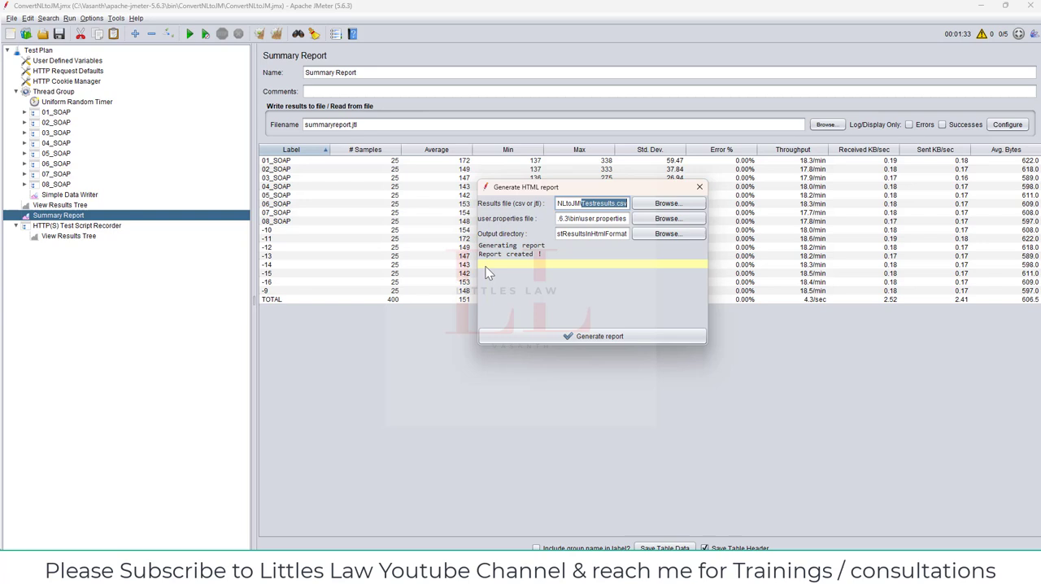
{"action": "mouse_move", "coordinate": [331, 485]}
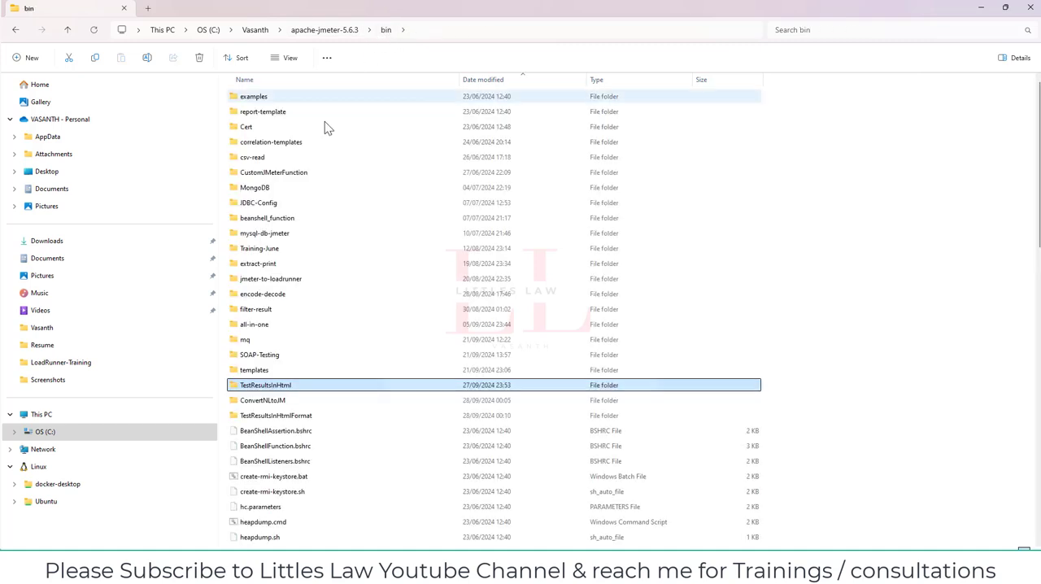
Open index.html from the TestResultsInHtmlFormat folder in the browser
{"action": "double_click", "coordinate": [277, 415]}
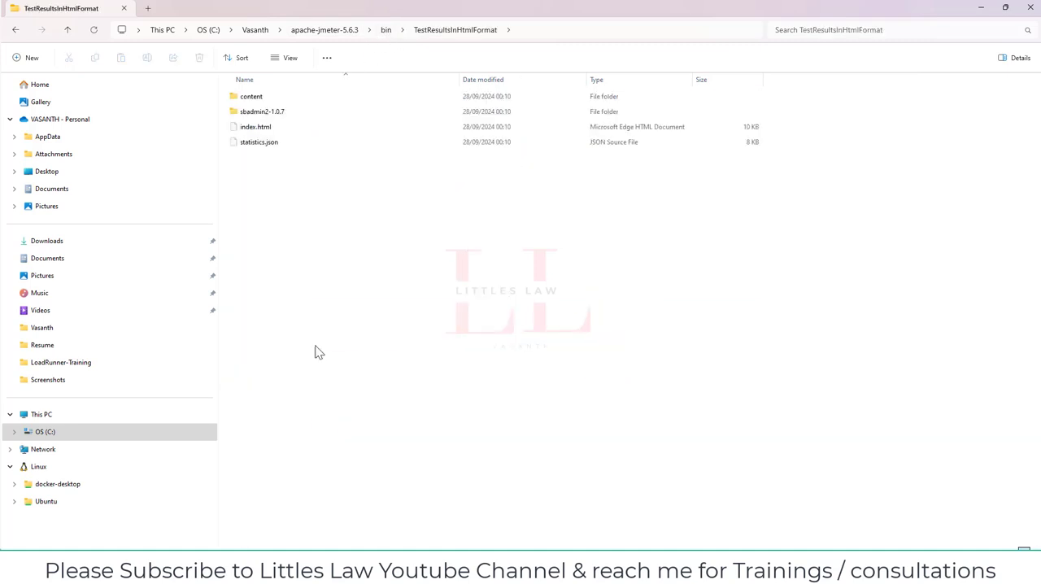
{"action": "left_click", "coordinate": [255, 127]}
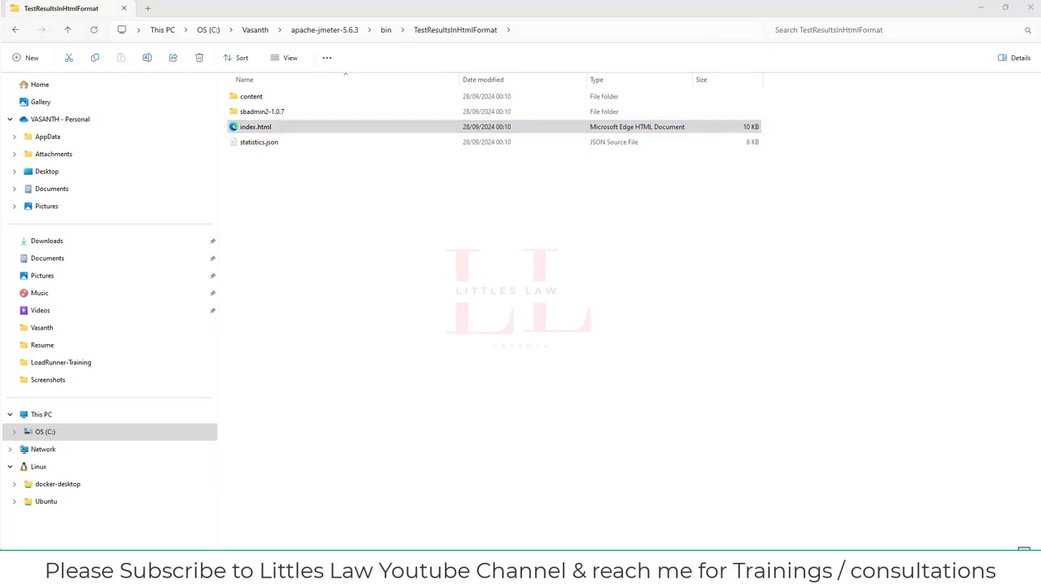
{"action": "double_click", "coordinate": [256, 127]}
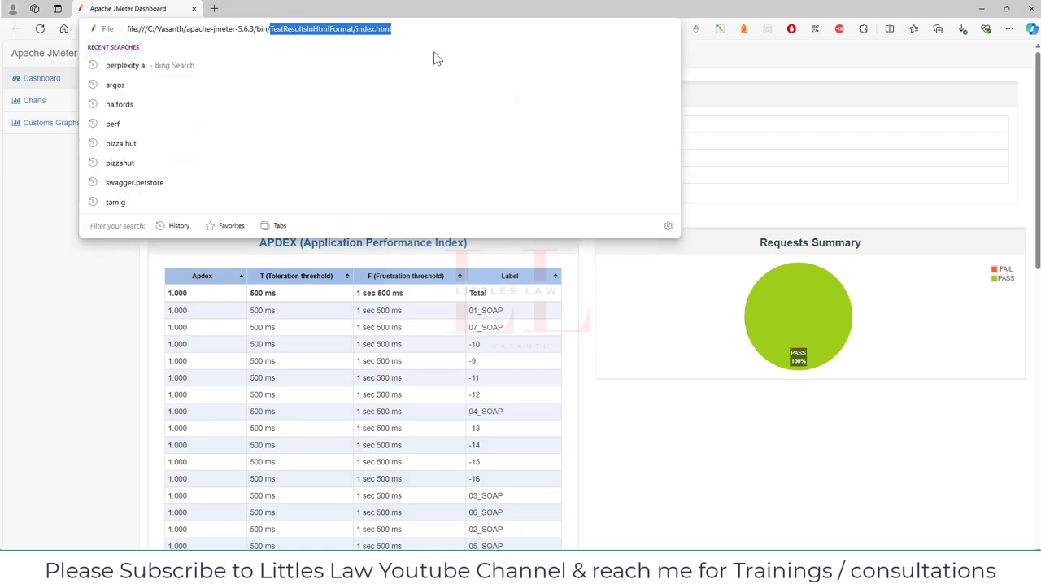
{"action": "mouse_move", "coordinate": [68, 334]}
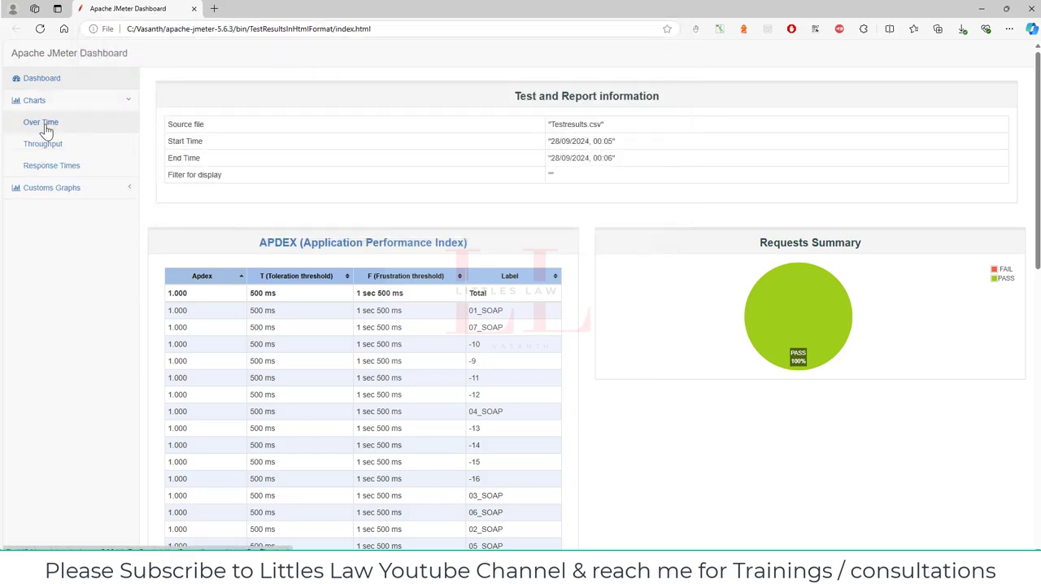
View the Over Time charts and Response Time Percentiles, then expand Customs Graphs
{"action": "left_click", "coordinate": [40, 122]}
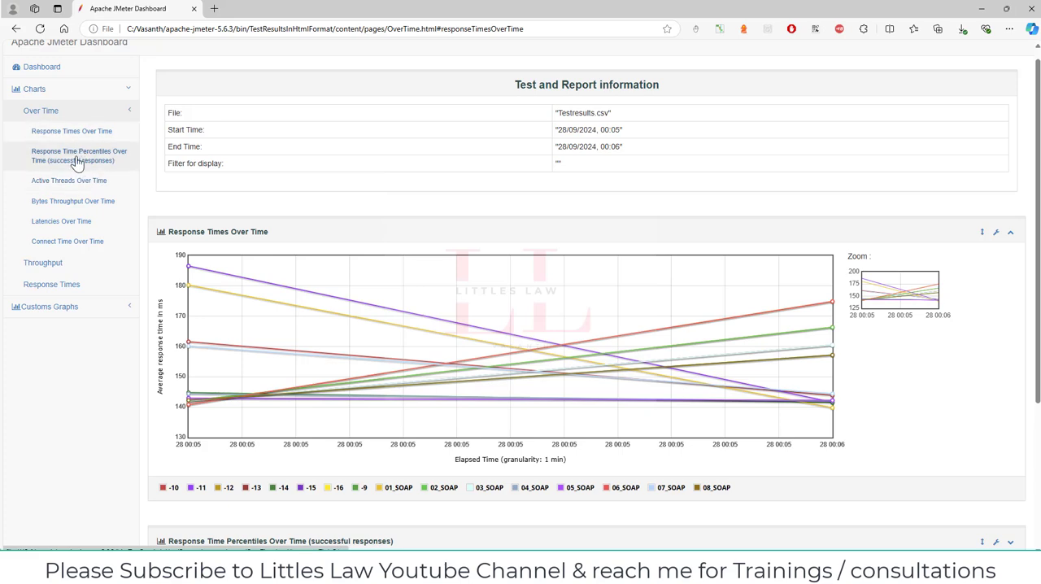
{"action": "left_click", "coordinate": [78, 156]}
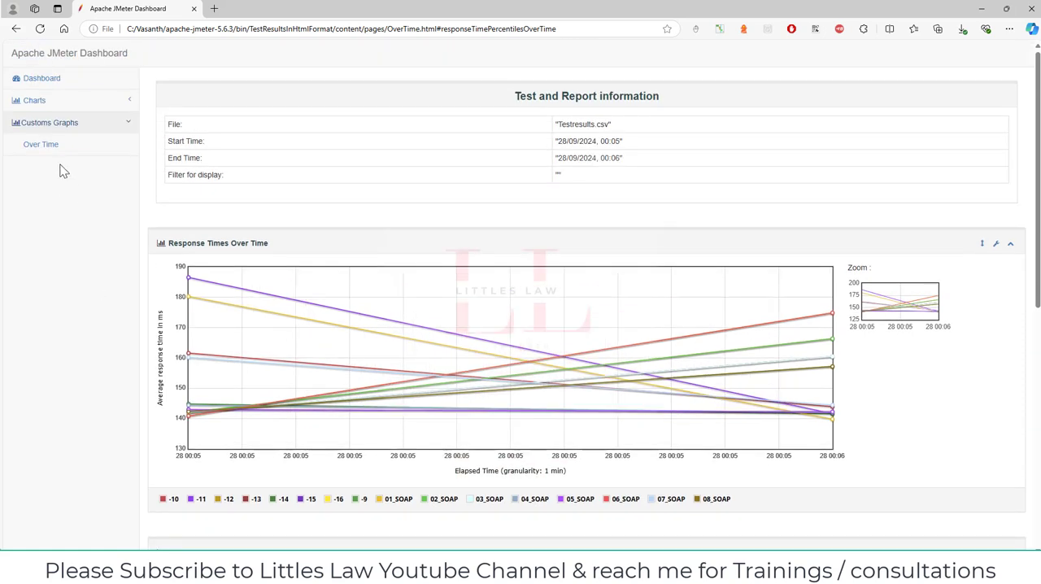
{"action": "left_click", "coordinate": [41, 143]}
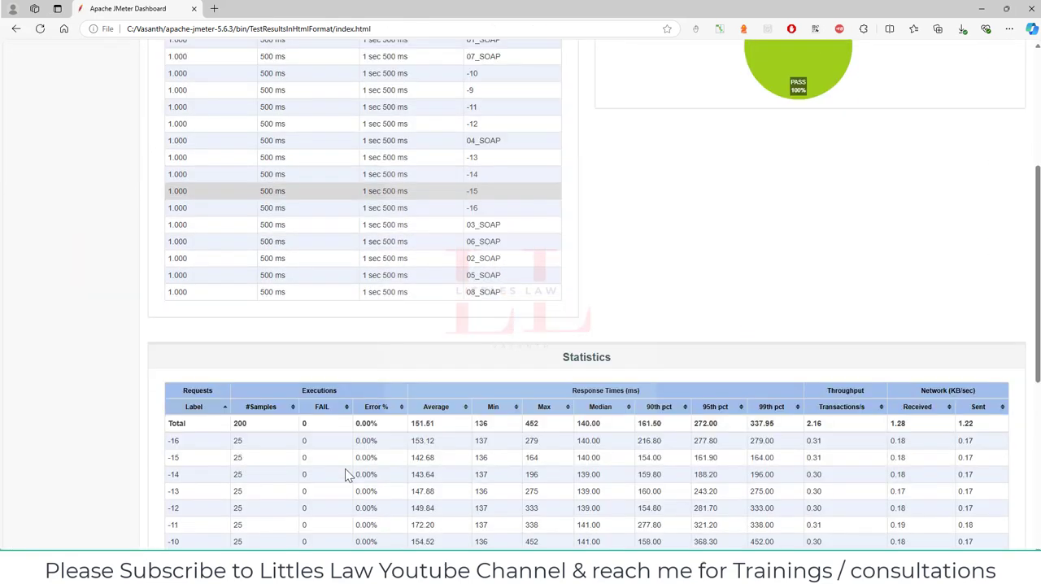
Scroll through the Statistics, Errors and Top 5 Errors tables and expand the Charts list
{"action": "scroll", "scroll_direction": "up", "scroll_amount": 3}
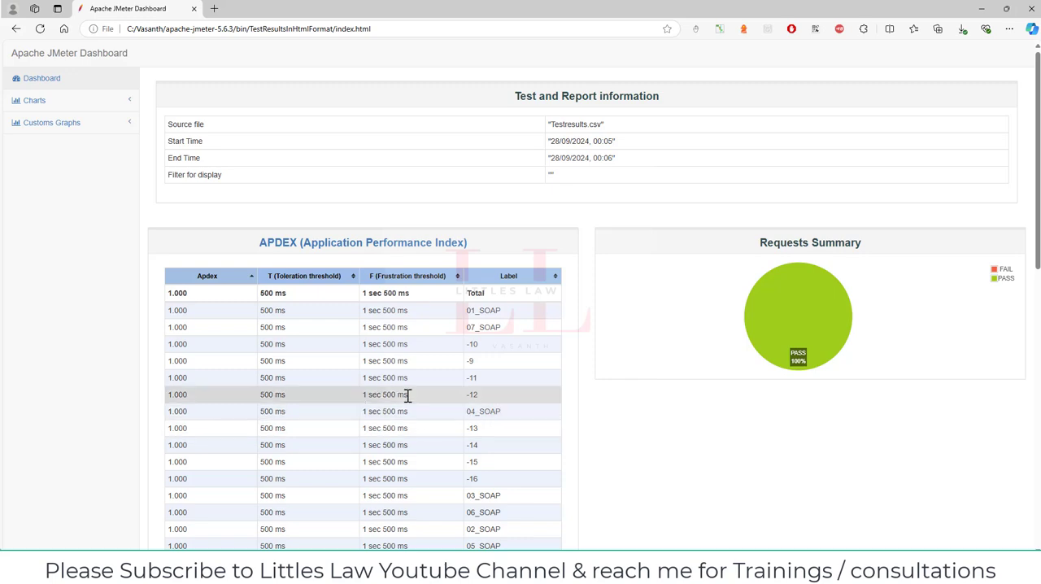
{"action": "scroll", "scroll_direction": "down", "scroll_amount": 3}
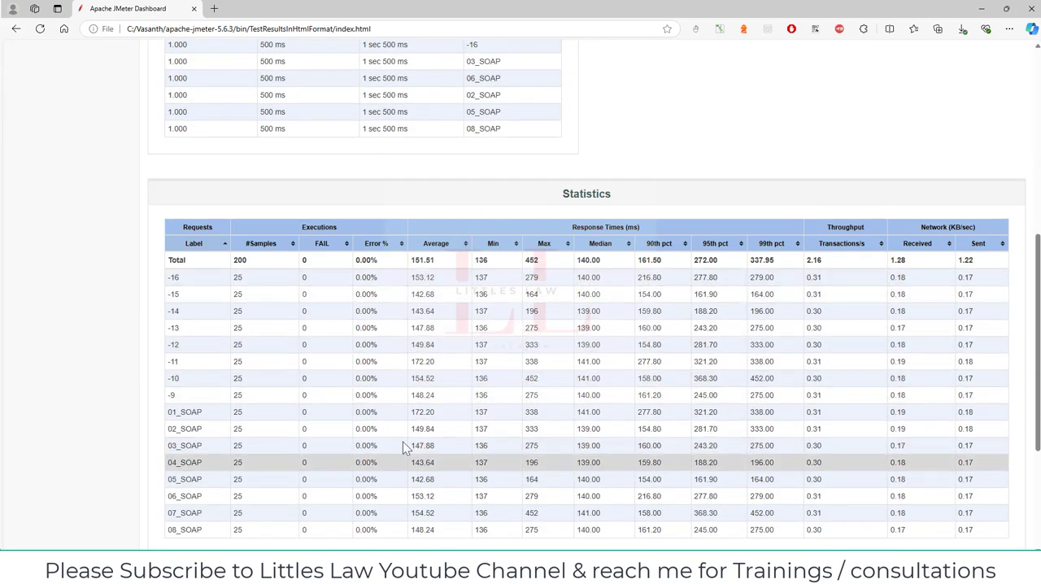
{"action": "scroll", "scroll_direction": "down", "scroll_amount": 3}
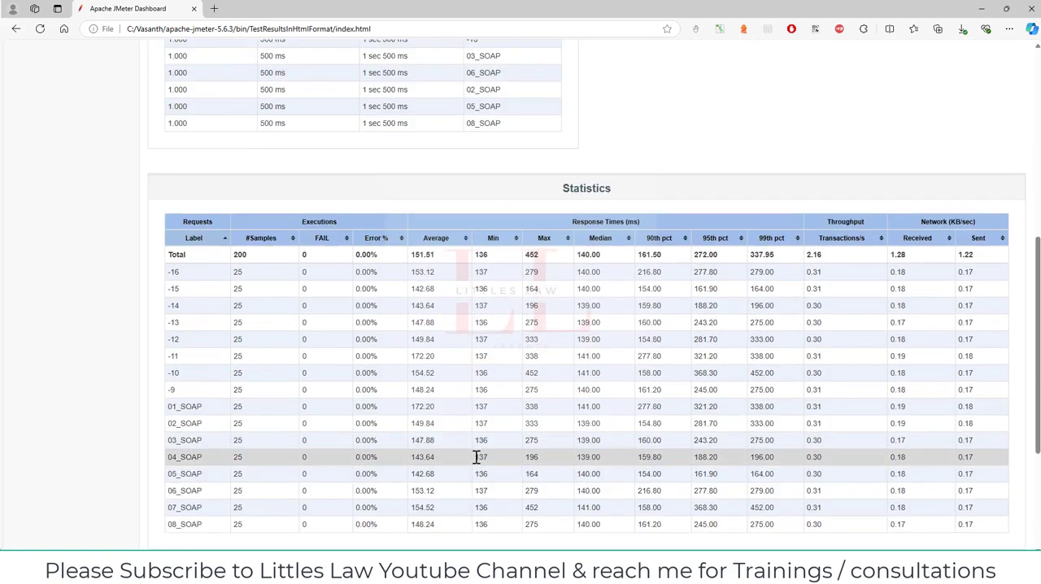
{"action": "scroll", "scroll_direction": "down", "scroll_amount": 3}
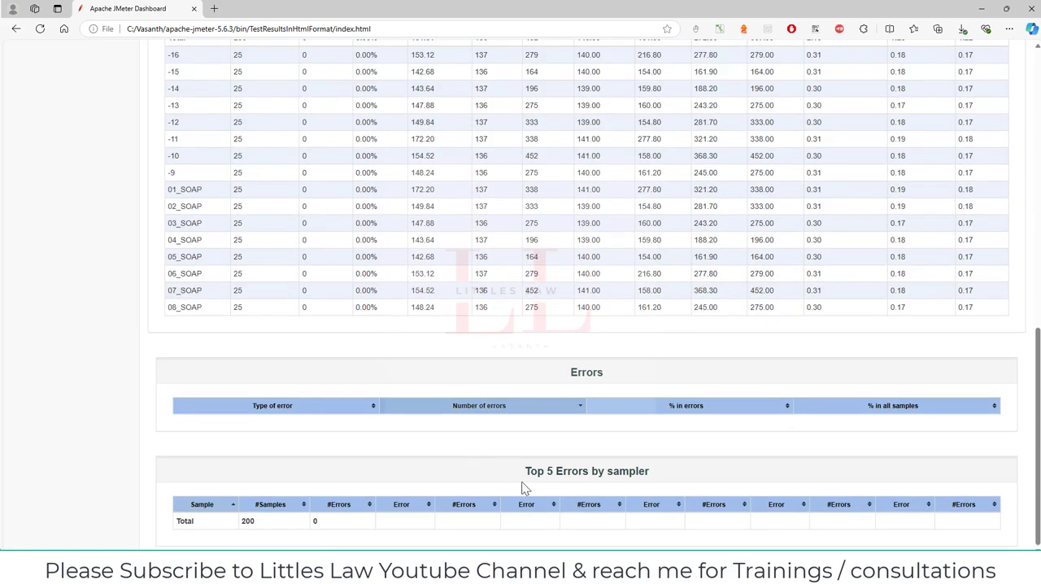
{"action": "mouse_move", "coordinate": [317, 436]}
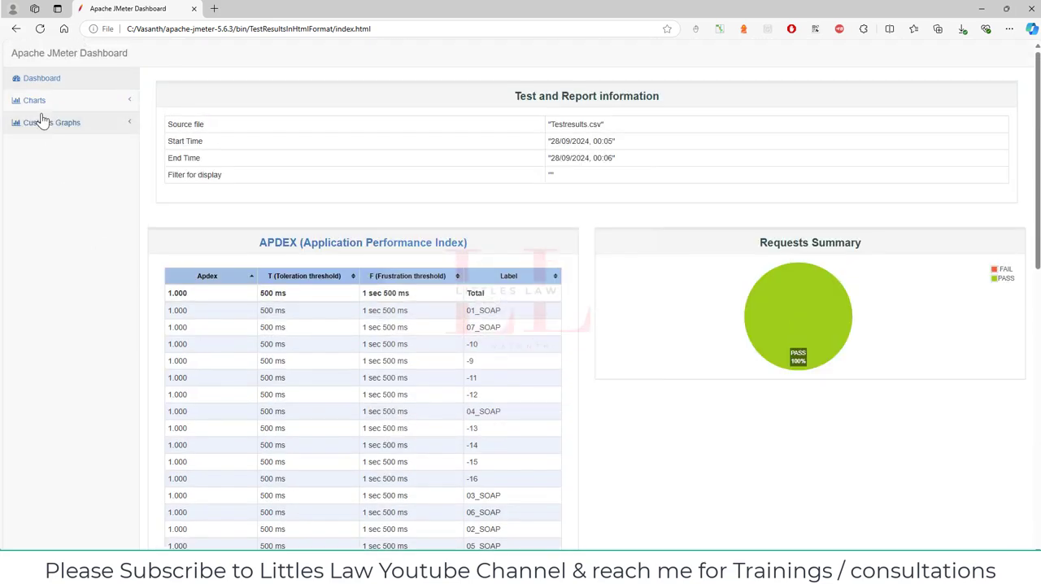
{"action": "left_click", "coordinate": [34, 101]}
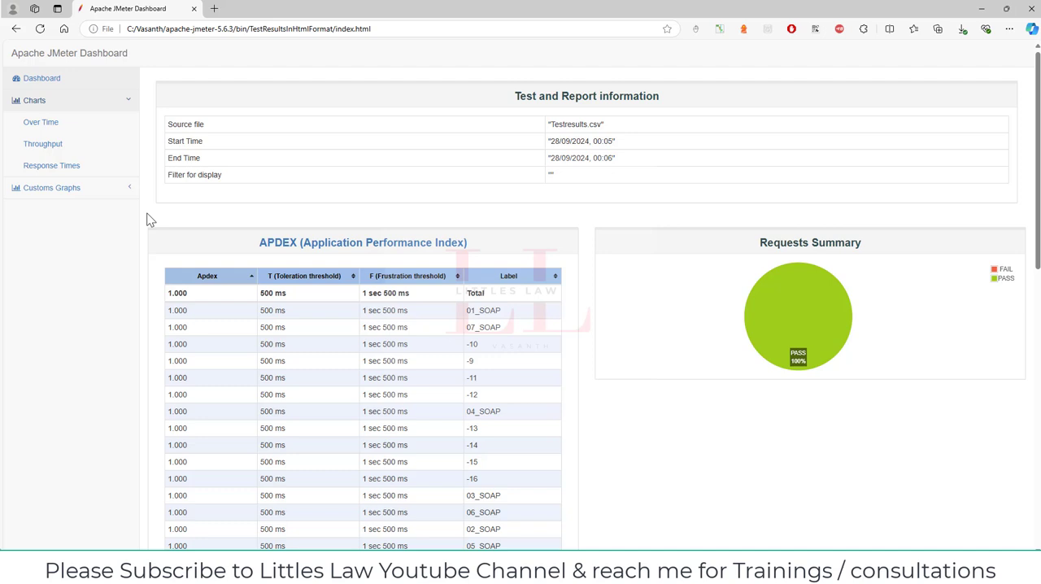
{"action": "mouse_move", "coordinate": [169, 250]}
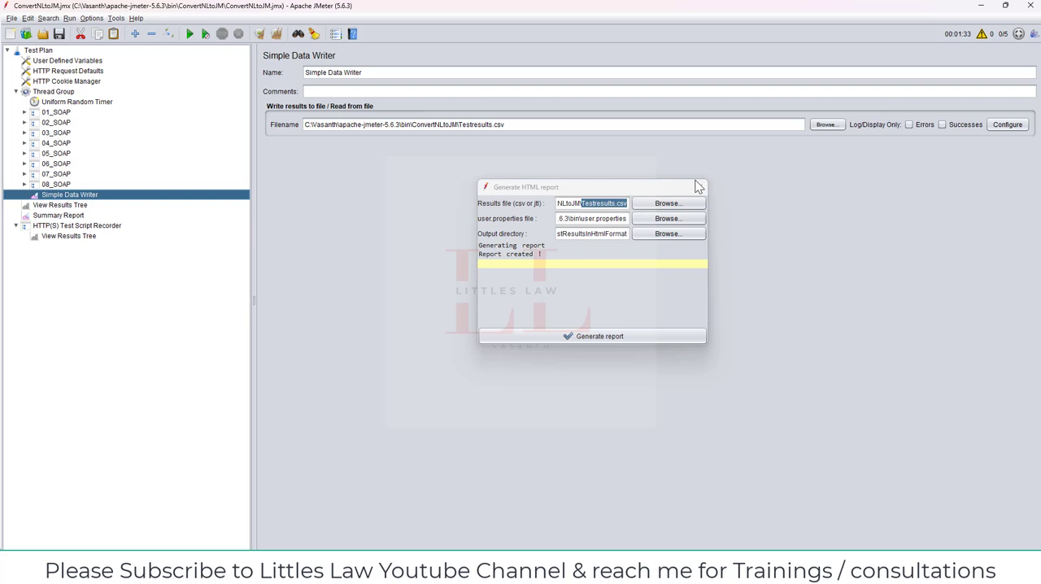
Close the finished Generate HTML report dialog and reopen a fresh one
{"action": "left_click", "coordinate": [698, 188]}
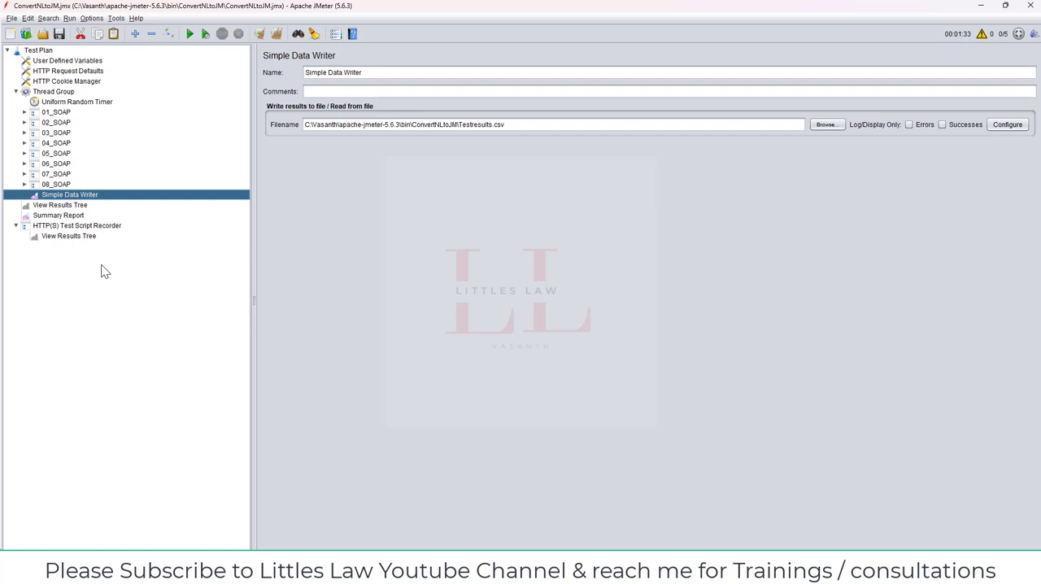
{"action": "mouse_move", "coordinate": [113, 22]}
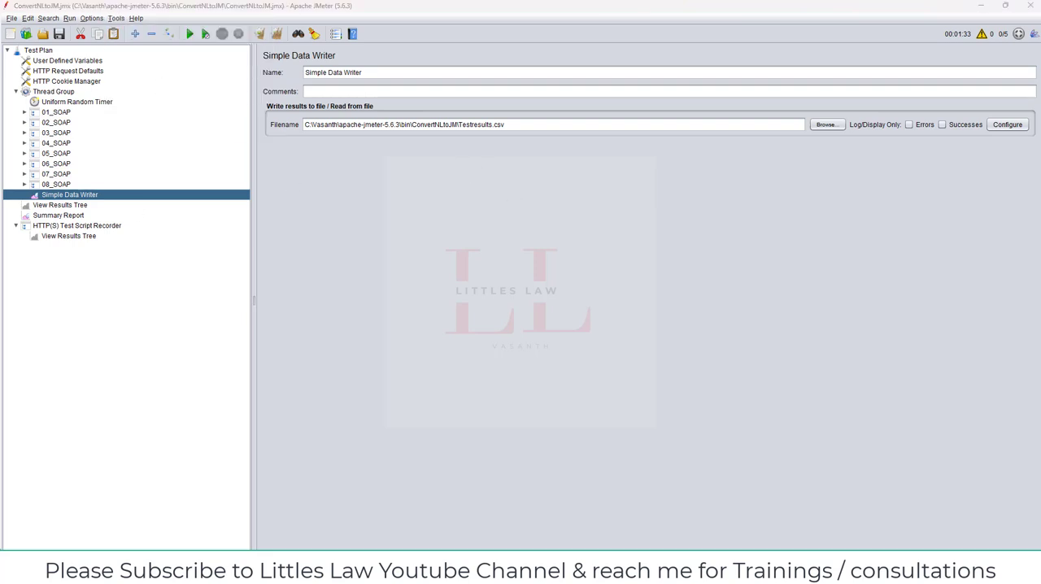
{"action": "left_click", "coordinate": [335, 33]}
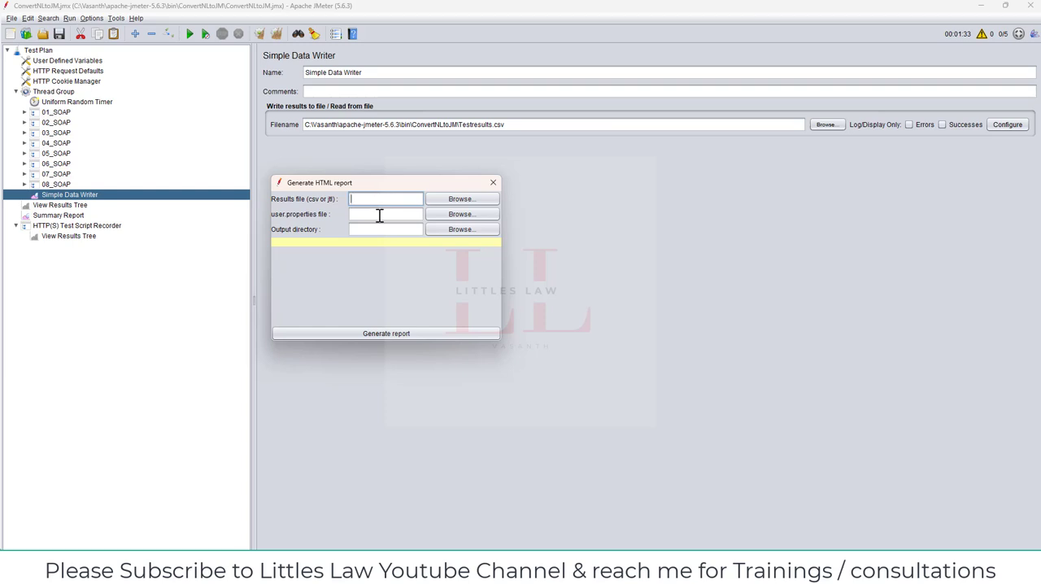
Focus the empty Results file and Output directory fields of the new report form
{"action": "left_click", "coordinate": [386, 215]}
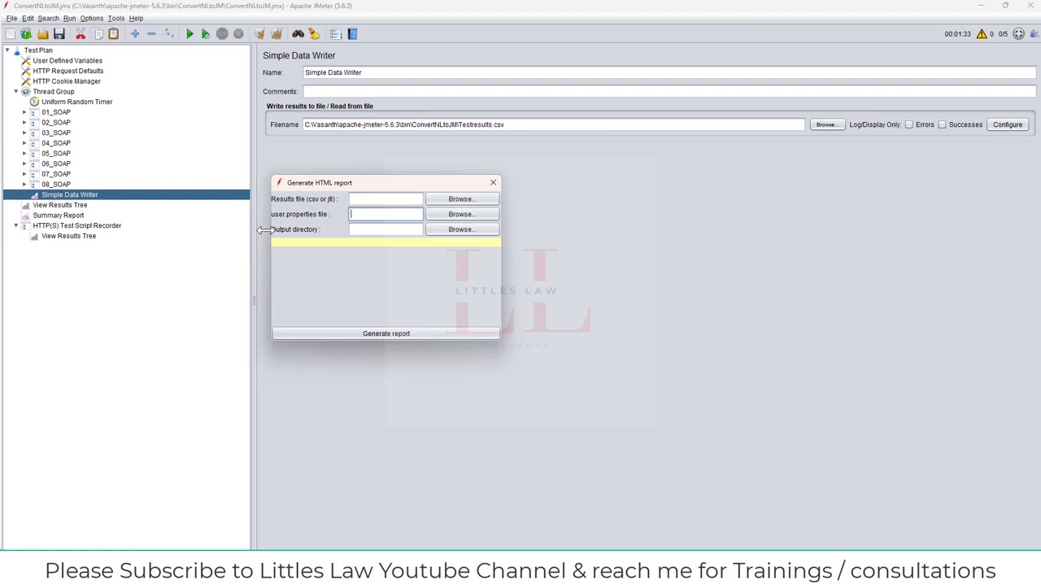
{"action": "left_click", "coordinate": [388, 228]}
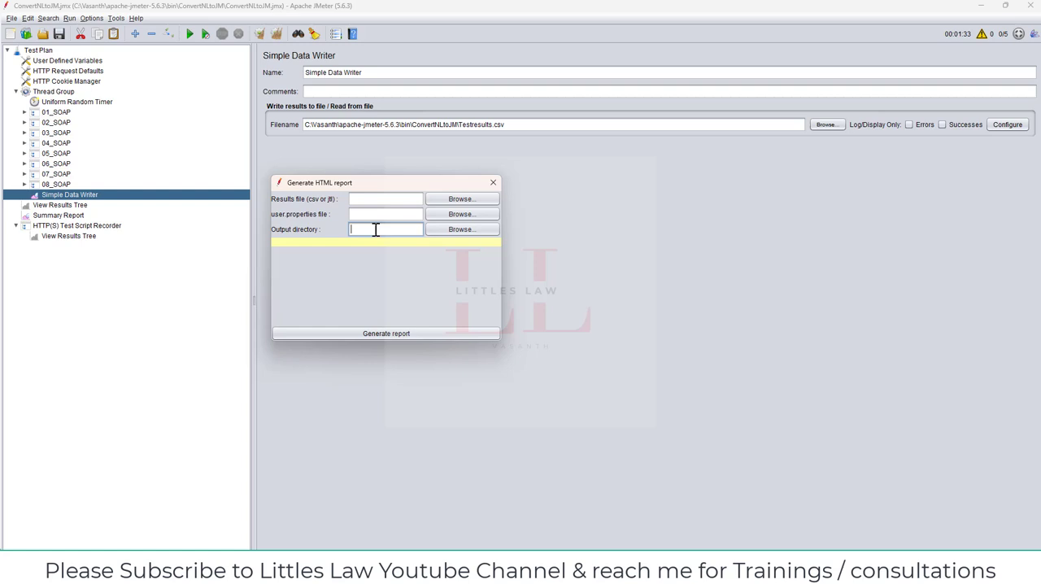